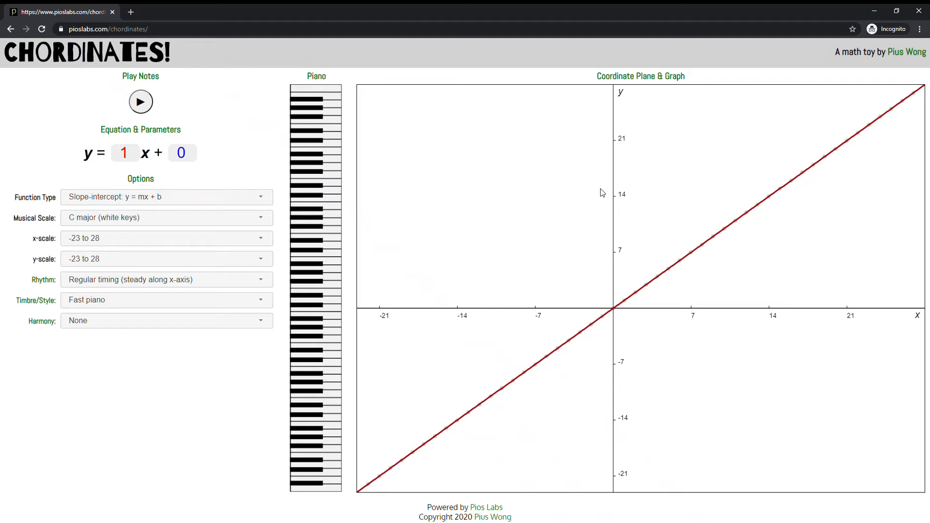
{"action": "mouse_move", "coordinate": [365, 123]}
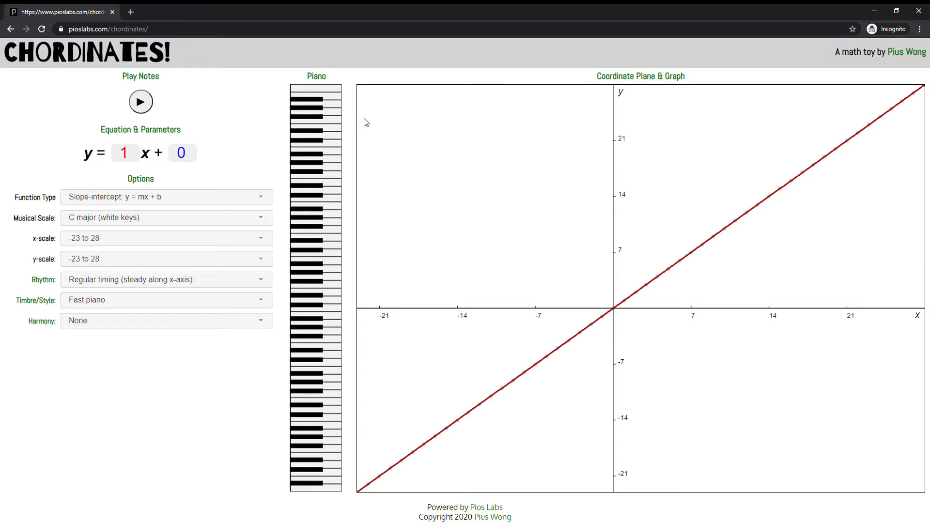
{"action": "mouse_move", "coordinate": [271, 65]}
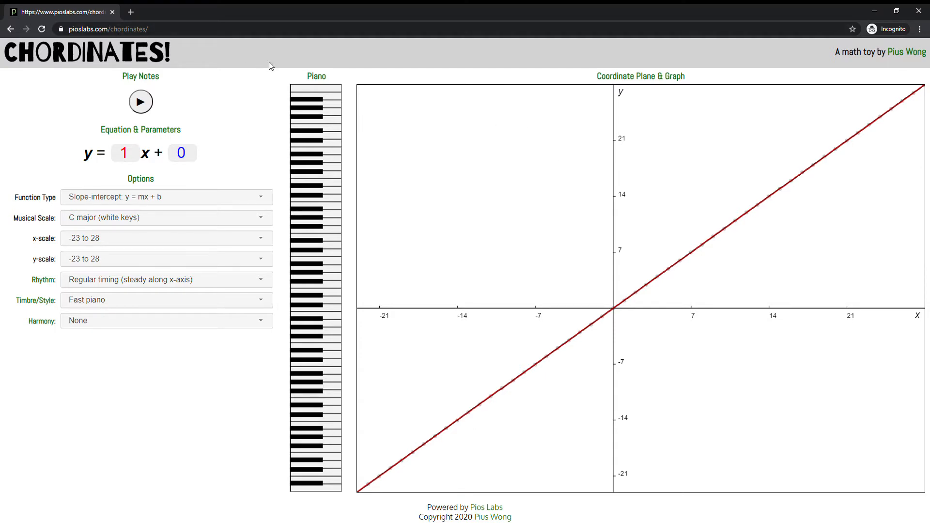
{"action": "mouse_move", "coordinate": [269, 65]}
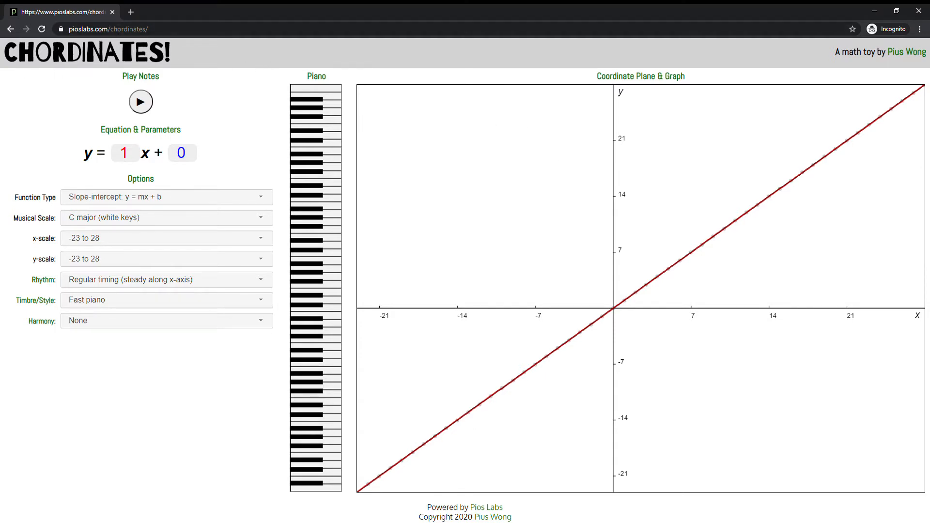
{"action": "mouse_move", "coordinate": [224, 102]}
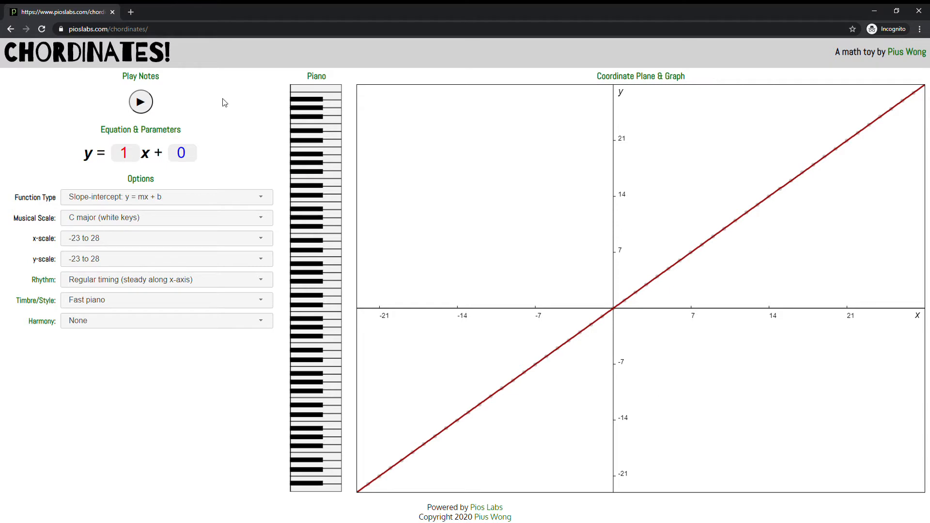
{"action": "mouse_move", "coordinate": [373, 184]}
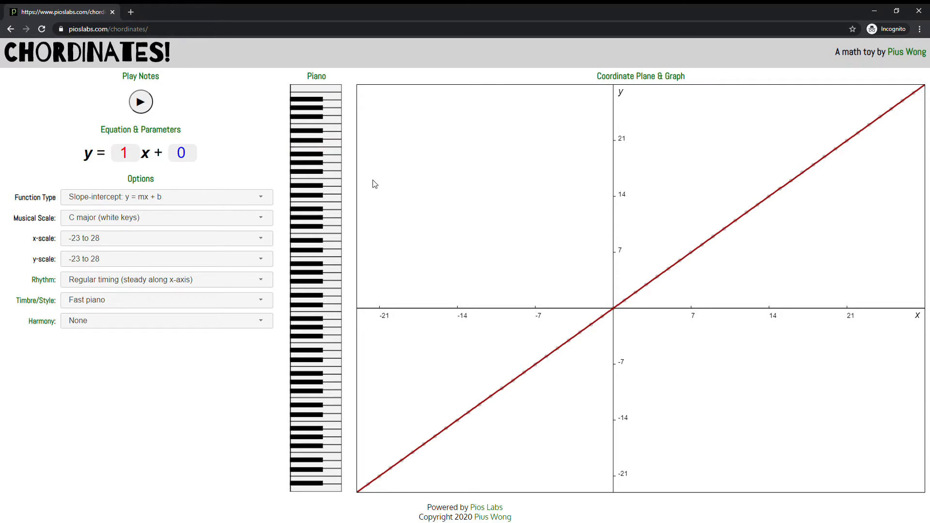
{"action": "mouse_move", "coordinate": [432, 286]}
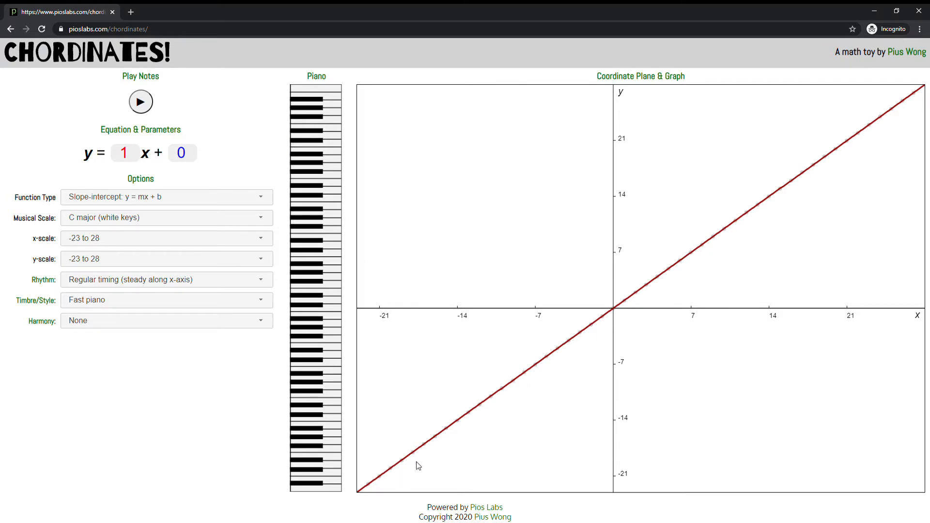
{"action": "mouse_move", "coordinate": [564, 349]}
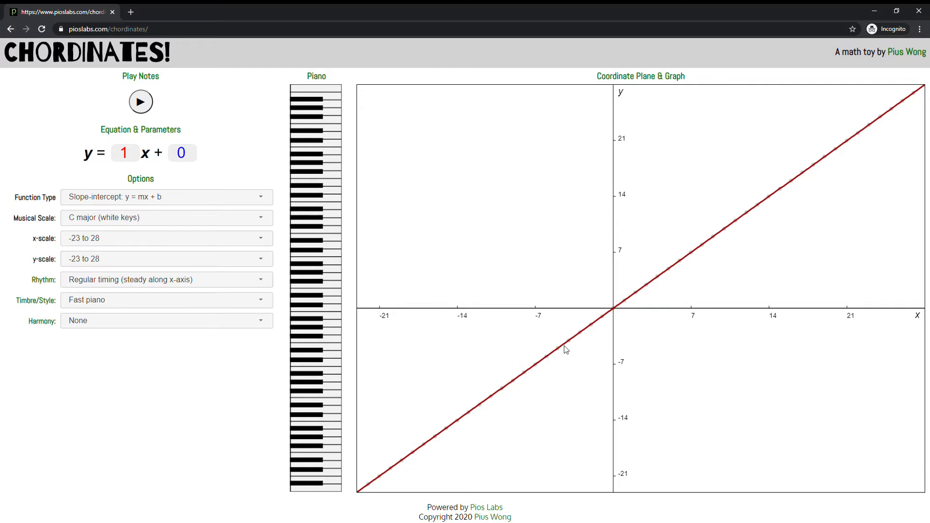
Nudge the y-intercept up and back to 0, then sound the highest piano note.
{"action": "left_click", "coordinate": [192, 150]}
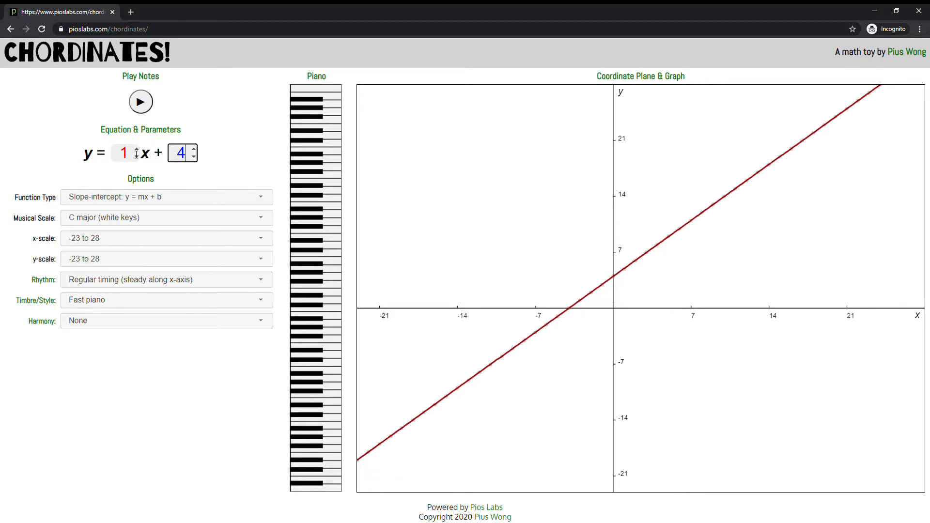
{"action": "left_click", "coordinate": [124, 153]}
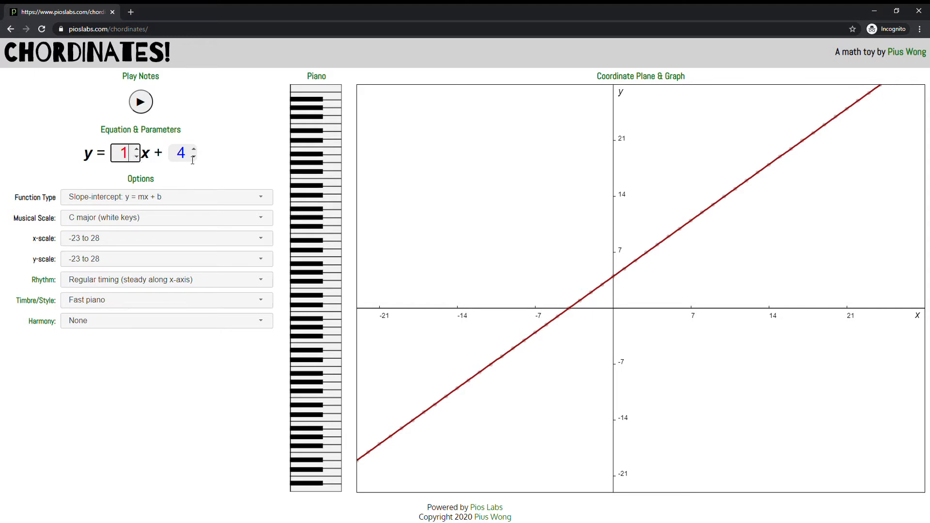
{"action": "left_click", "coordinate": [195, 157]}
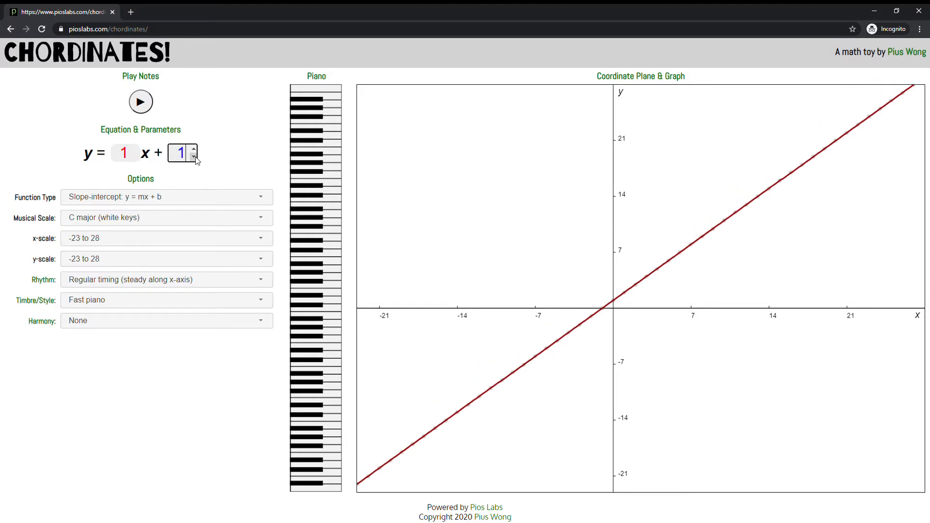
{"action": "left_click", "coordinate": [192, 158]}
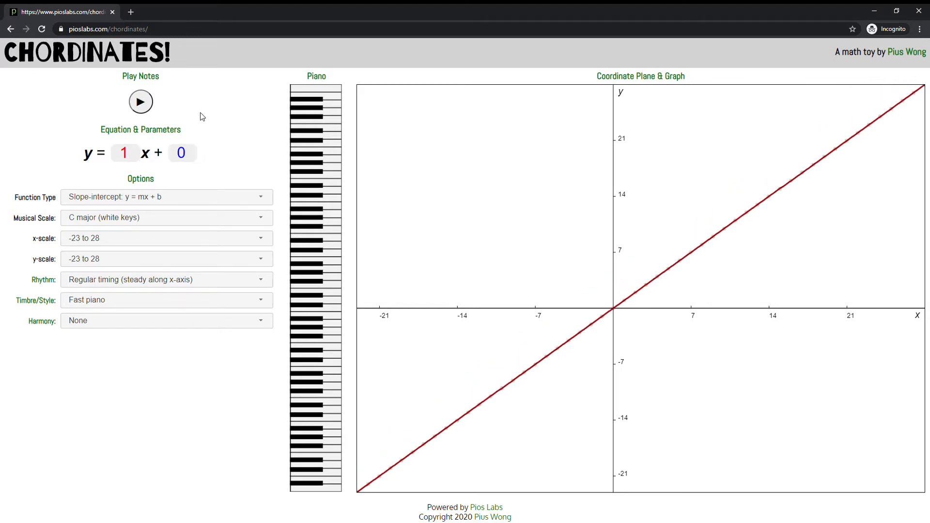
{"action": "left_click", "coordinate": [313, 463]}
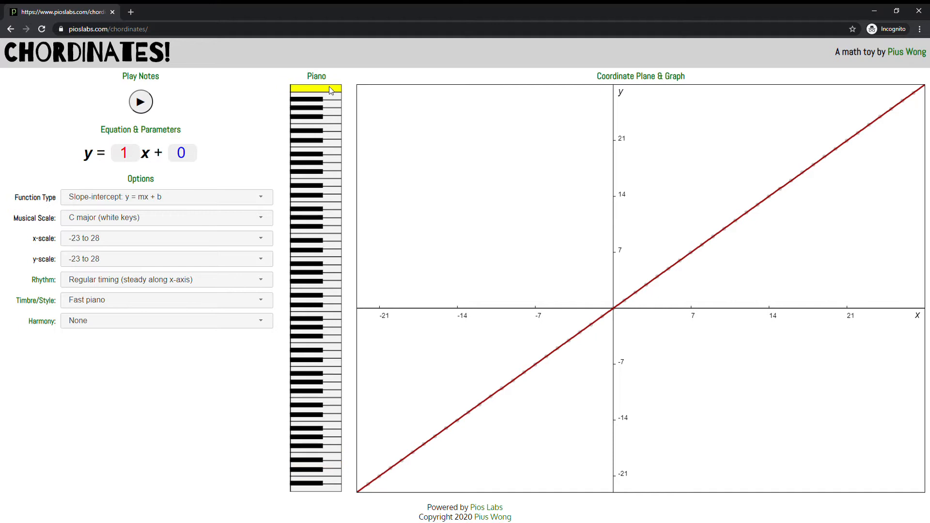
Play the line as piano notes twice, stopping playback each time.
{"action": "left_click", "coordinate": [140, 102]}
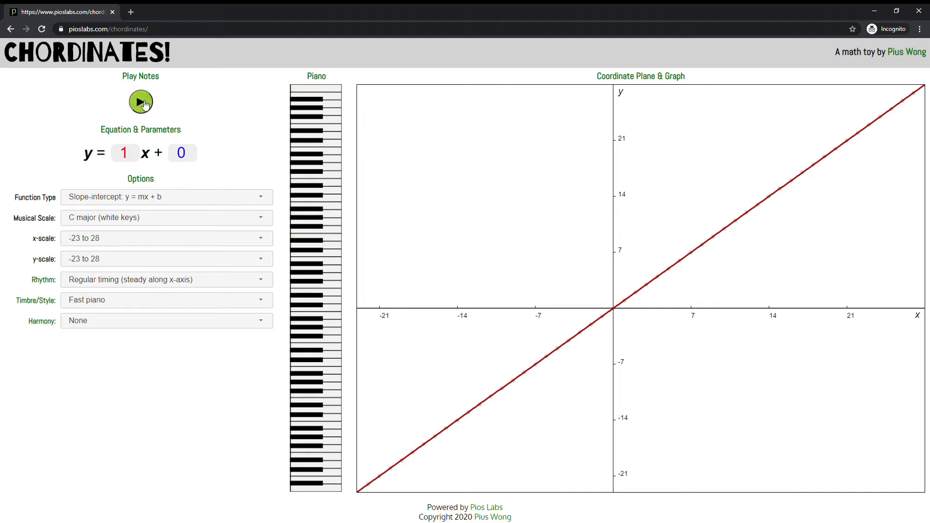
{"action": "left_click", "coordinate": [140, 102]}
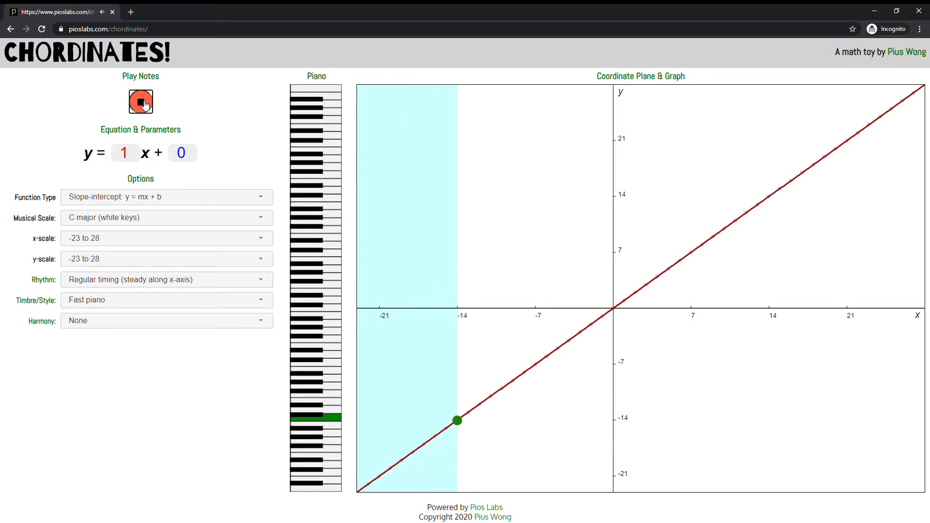
{"action": "left_click", "coordinate": [141, 102]}
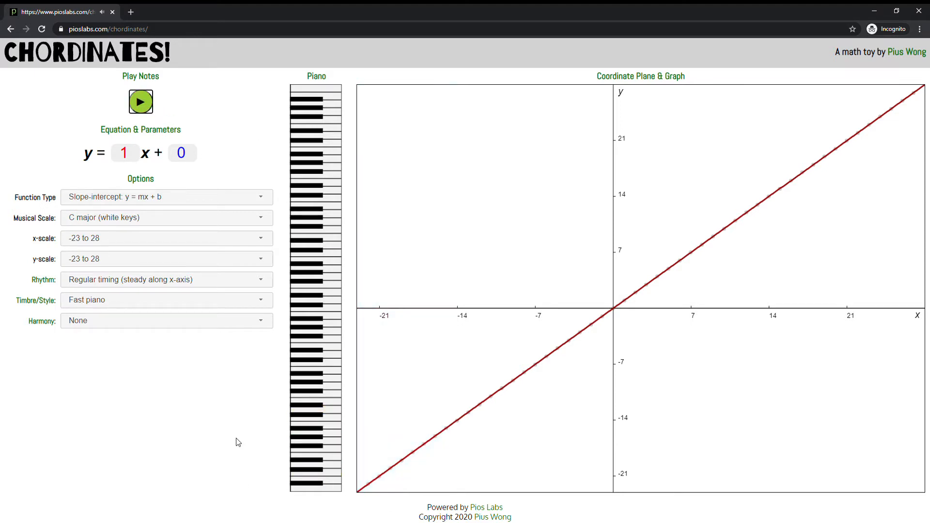
{"action": "mouse_move", "coordinate": [345, 476]}
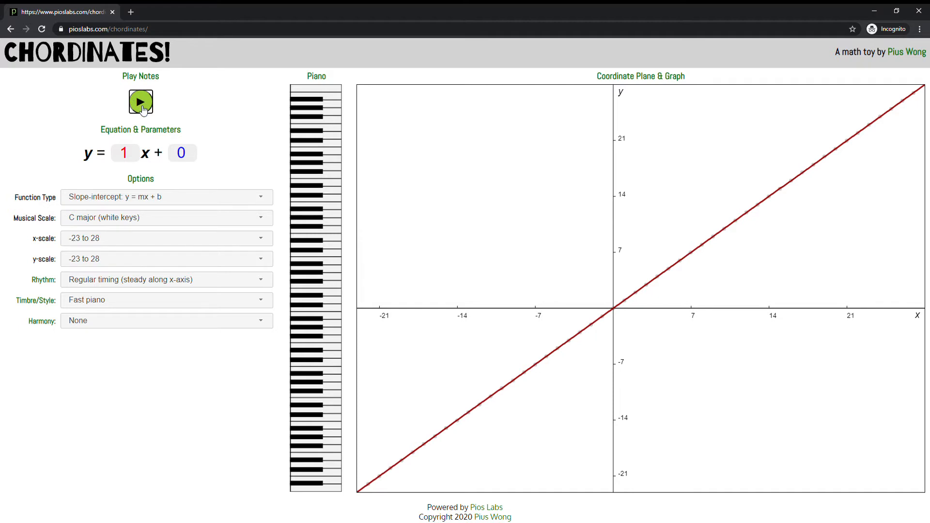
{"action": "left_click", "coordinate": [140, 102]}
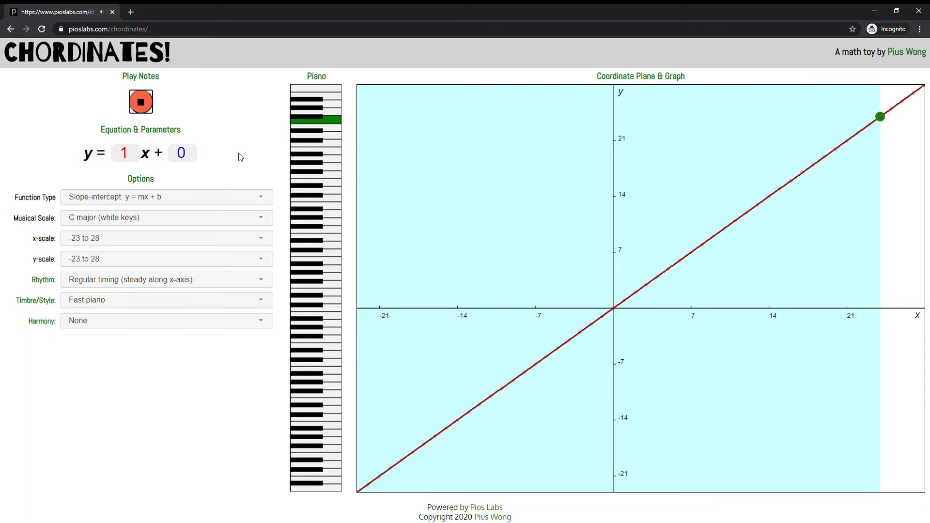
{"action": "left_click", "coordinate": [140, 102]}
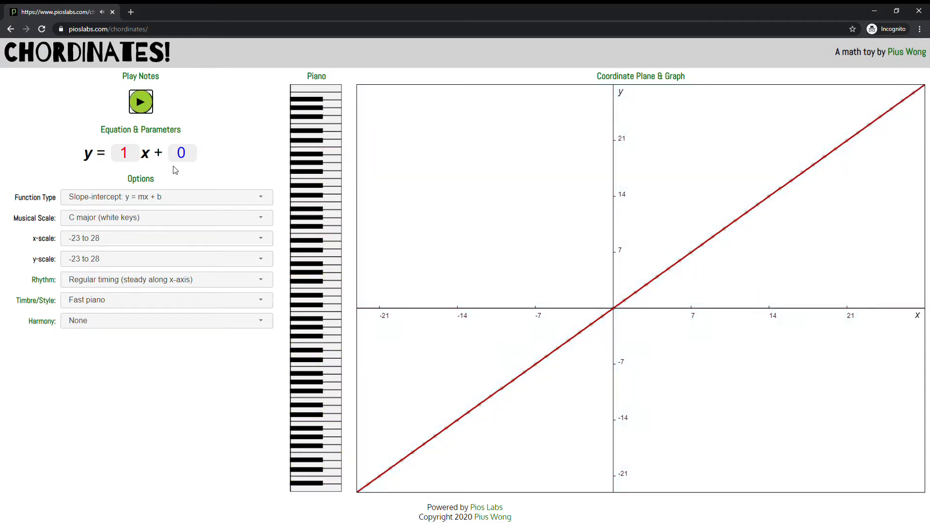
{"action": "mouse_move", "coordinate": [156, 164]}
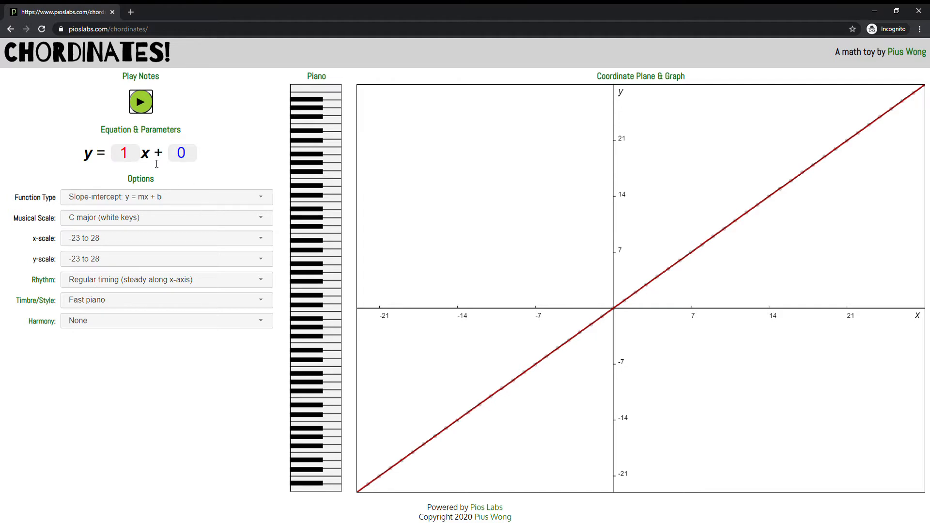
Set slope 4, play and stop the steeper line's notes, then bring slope to 3.
{"action": "type", "text": "4"}
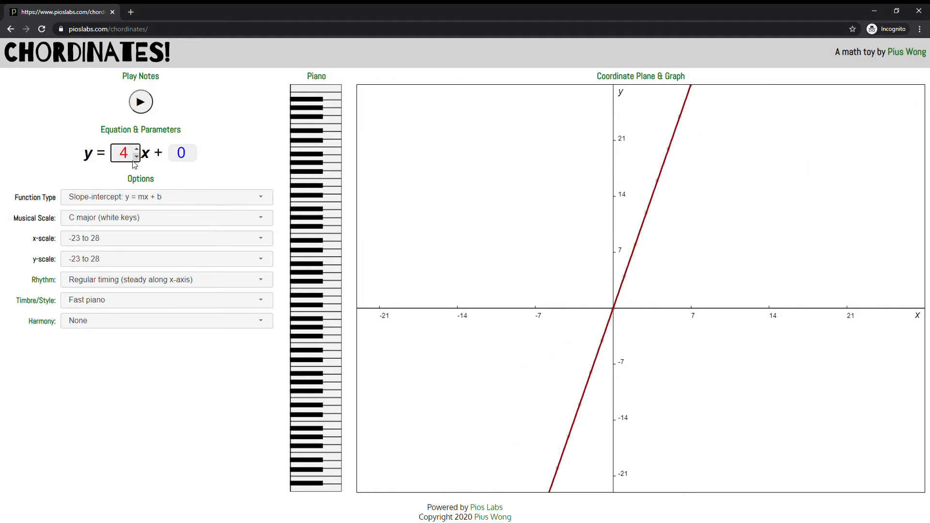
{"action": "left_click", "coordinate": [140, 102]}
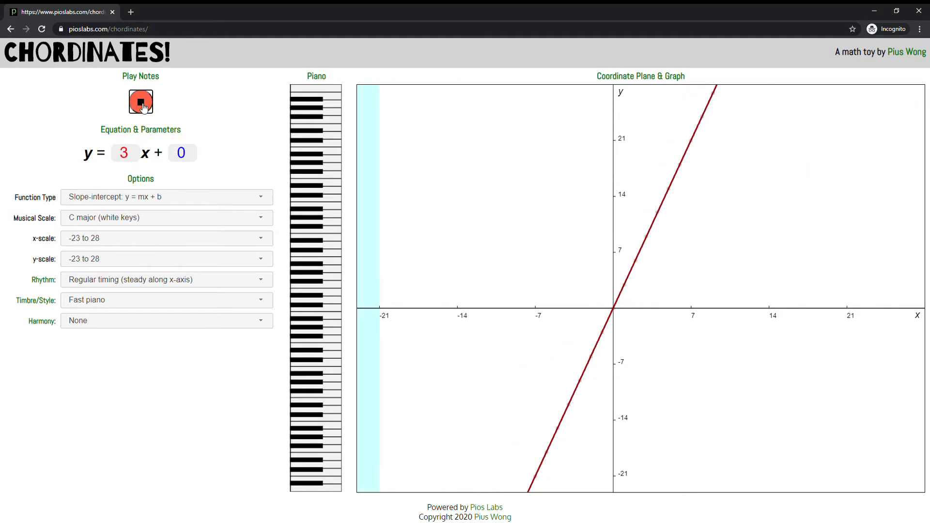
{"action": "left_click", "coordinate": [141, 102]}
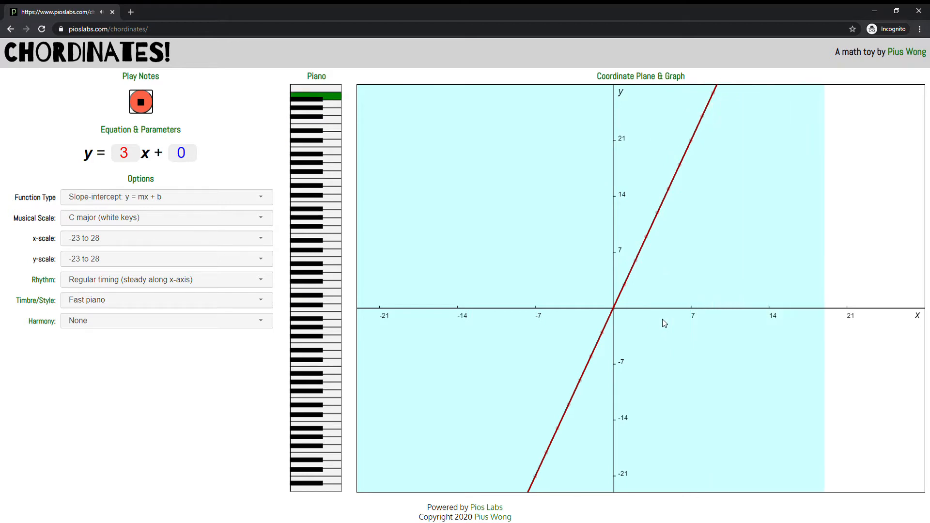
{"action": "left_click", "coordinate": [140, 102]}
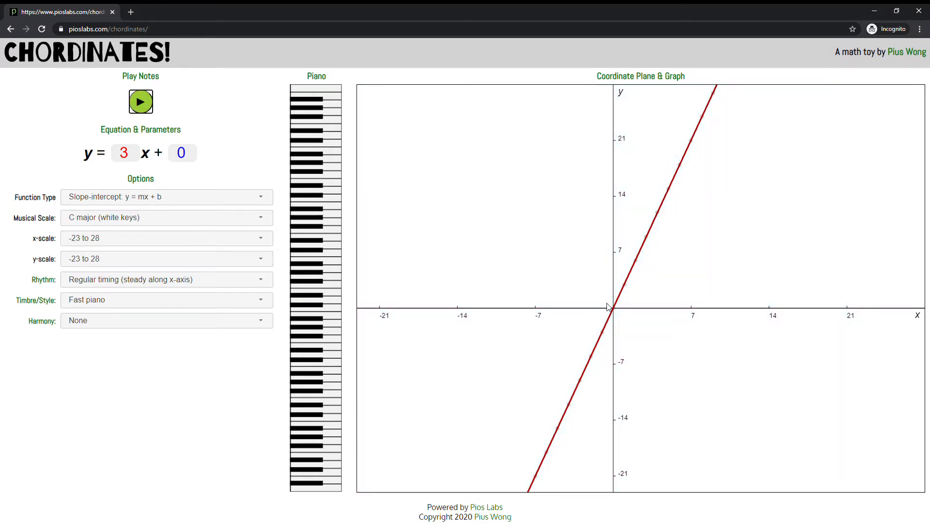
{"action": "left_click", "coordinate": [323, 308]}
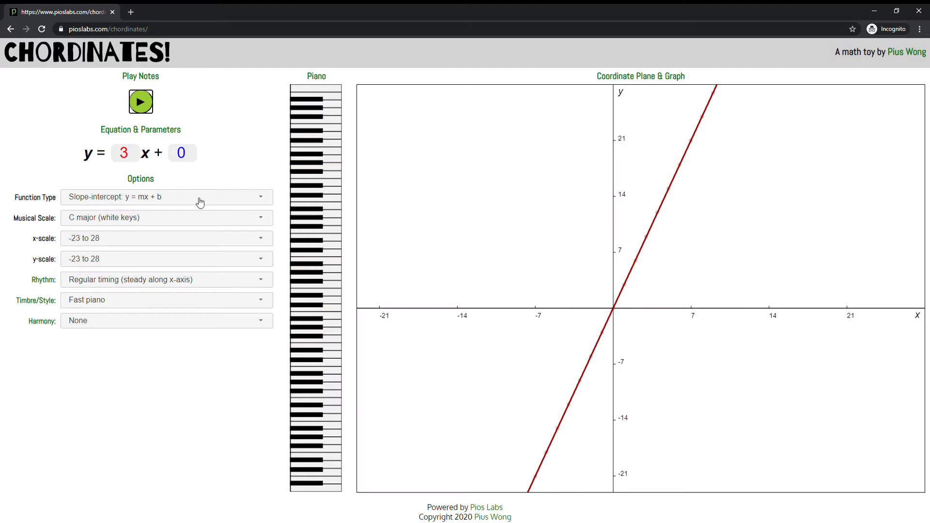
{"action": "mouse_move", "coordinate": [255, 225]}
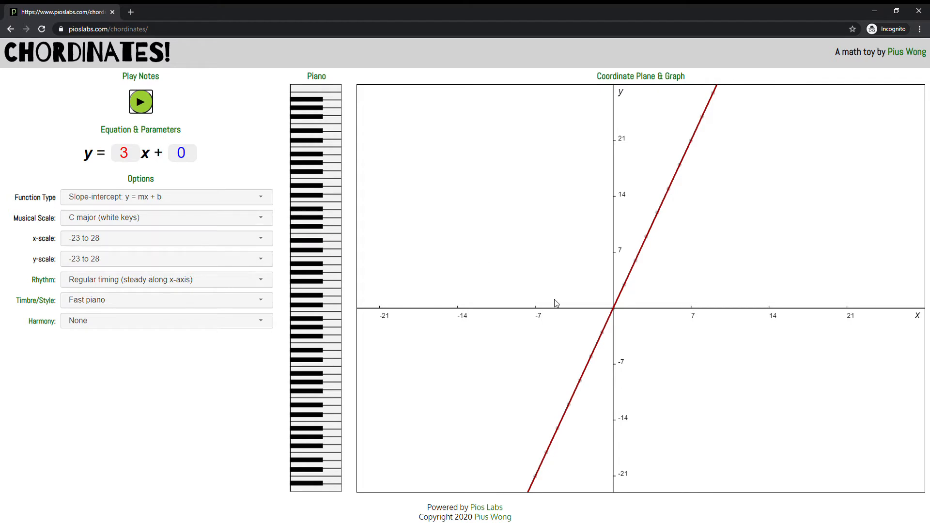
{"action": "mouse_move", "coordinate": [225, 272]}
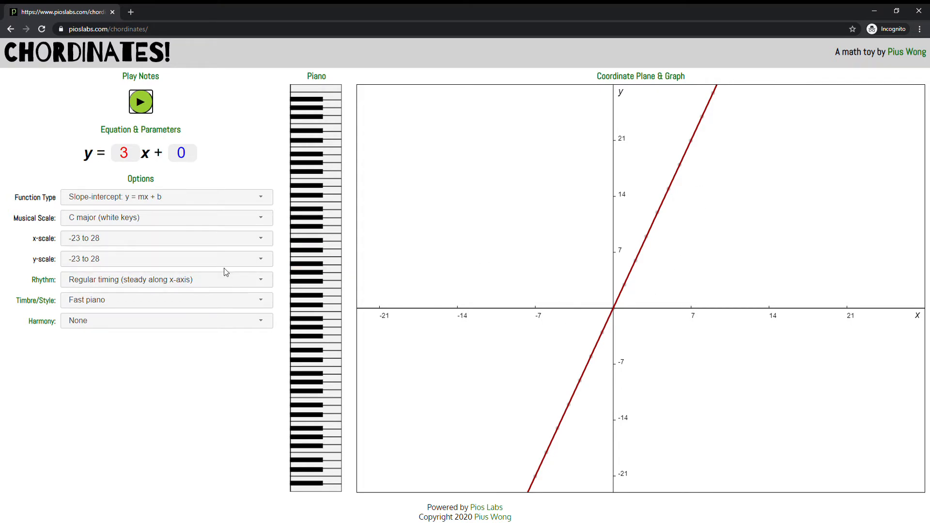
{"action": "mouse_move", "coordinate": [197, 284]}
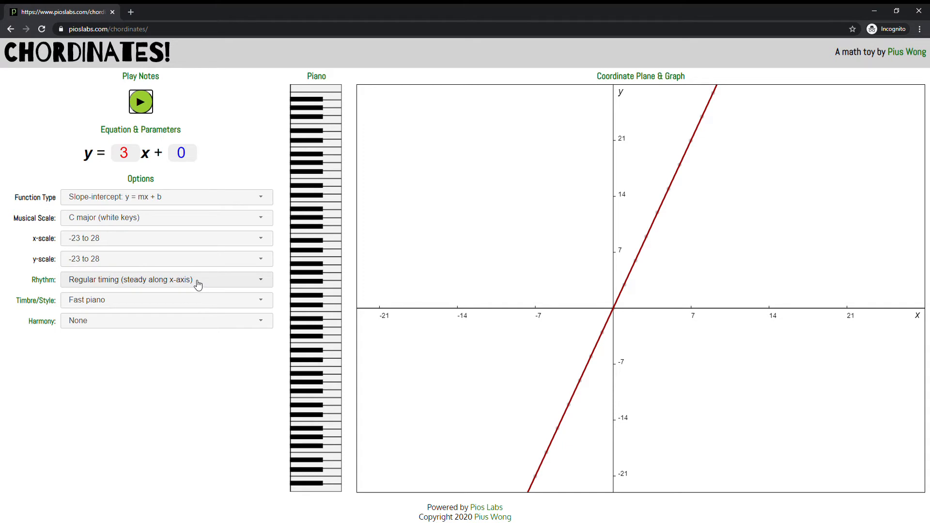
{"action": "mouse_move", "coordinate": [136, 281]}
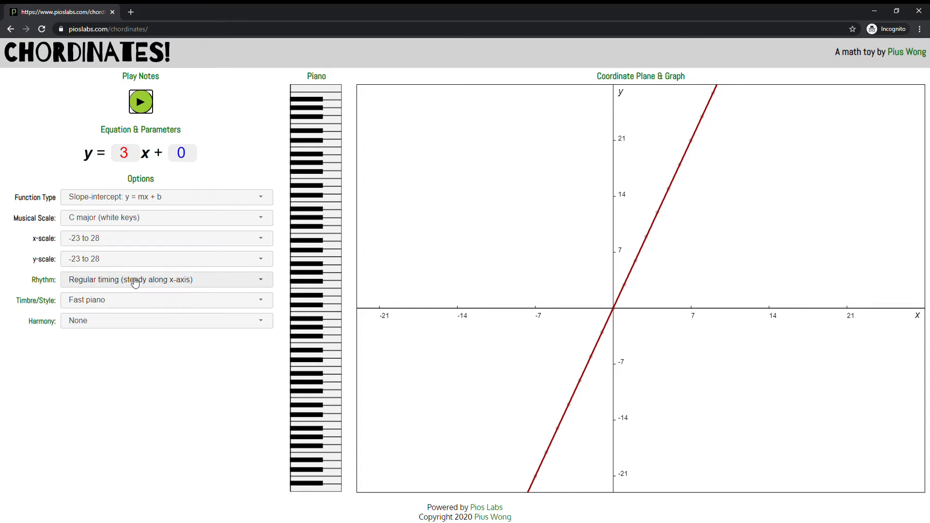
{"action": "mouse_move", "coordinate": [530, 336]}
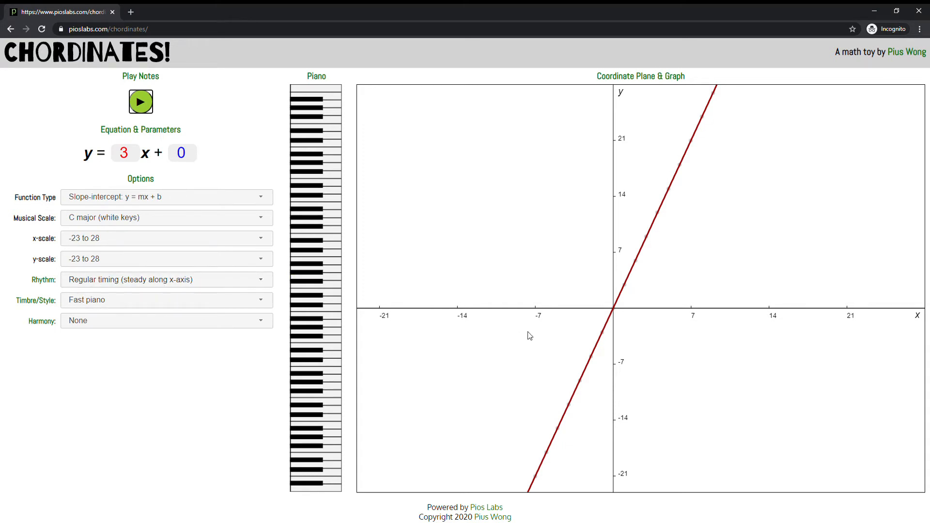
{"action": "mouse_move", "coordinate": [230, 281]}
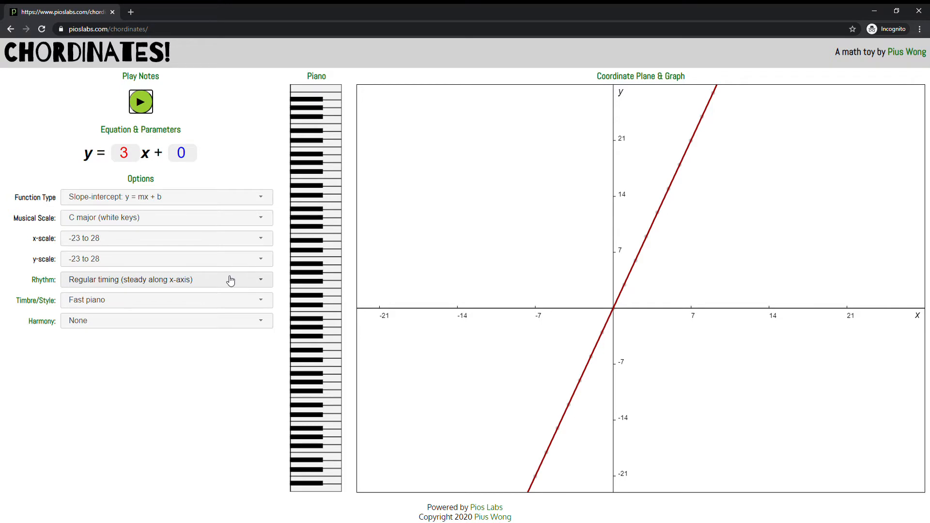
Set rhythm to even steps along the y-axis and start playing y = 3x + 0.
{"action": "left_click", "coordinate": [166, 279]}
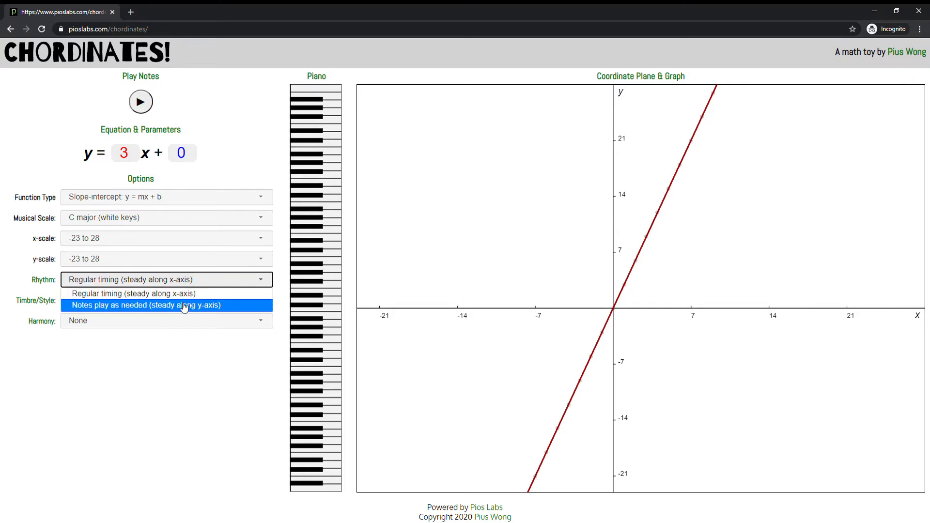
{"action": "left_click", "coordinate": [139, 305]}
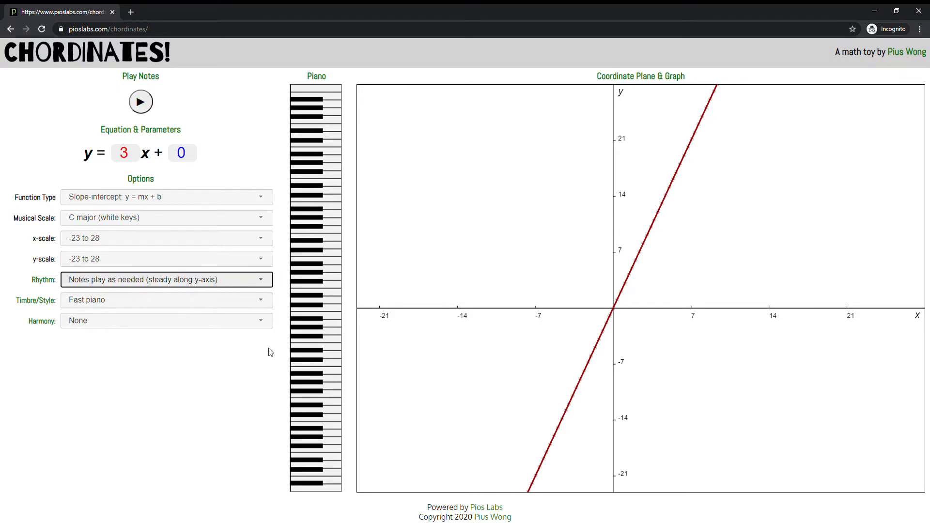
{"action": "mouse_move", "coordinate": [569, 489]}
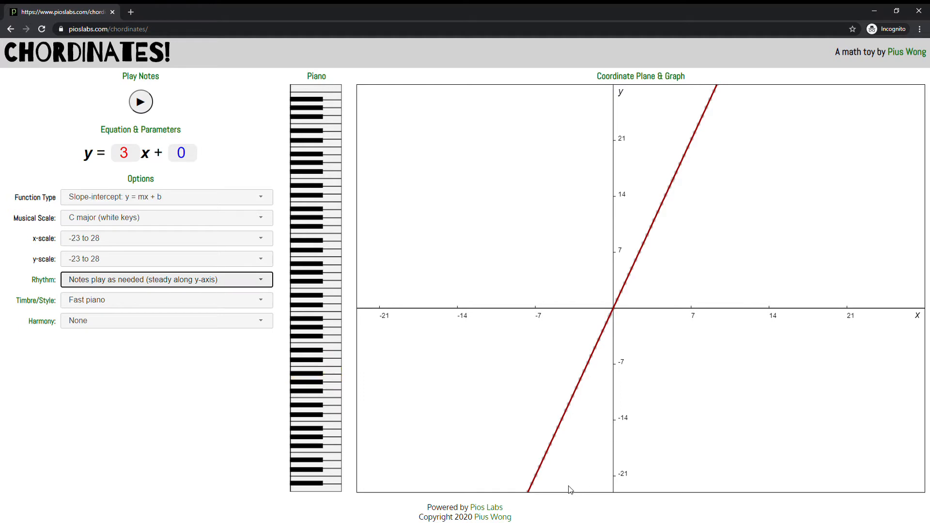
{"action": "mouse_move", "coordinate": [537, 498]}
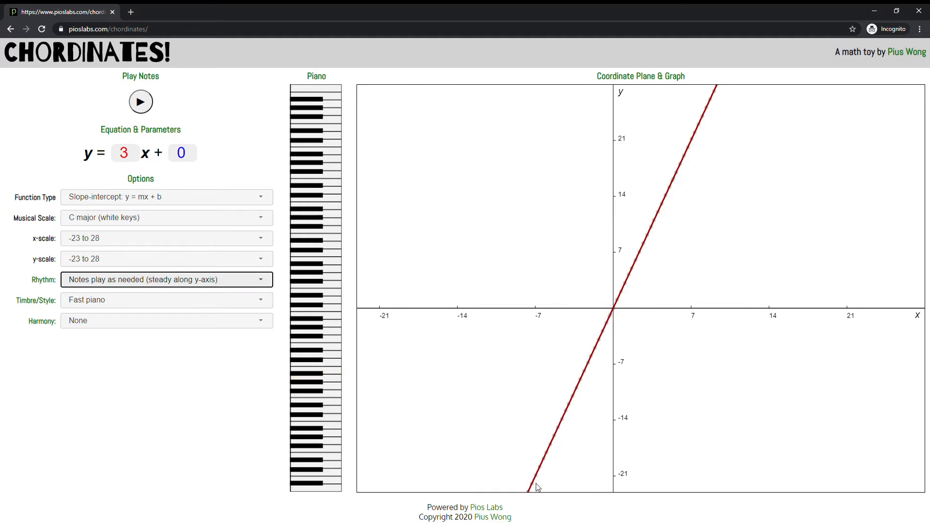
{"action": "left_click", "coordinate": [322, 444]}
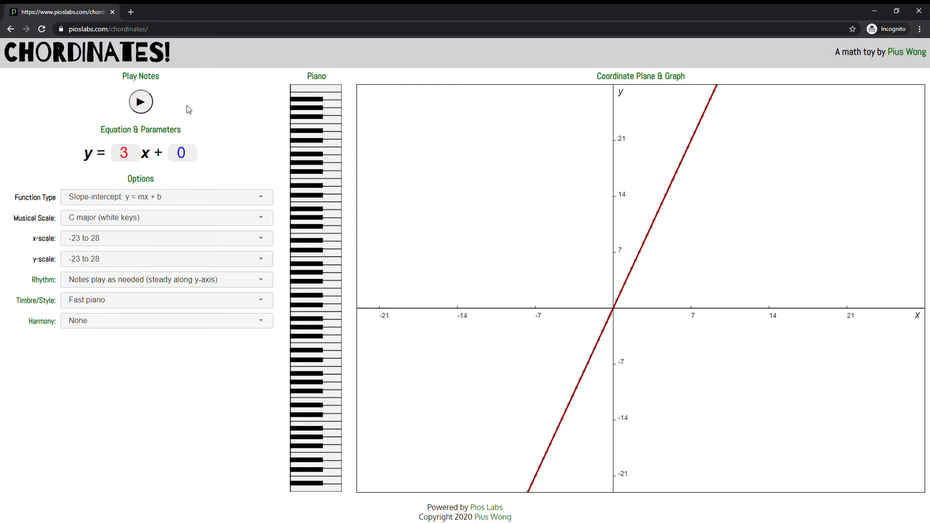
{"action": "left_click", "coordinate": [141, 102]}
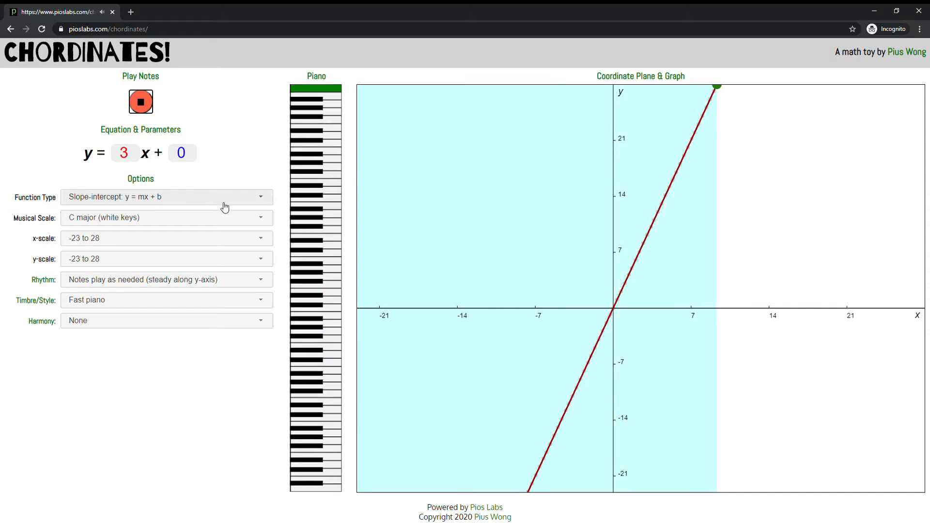
Enter slope .5, play and stop its notes, then make the slope -0.5.
{"action": "left_click", "coordinate": [137, 155]}
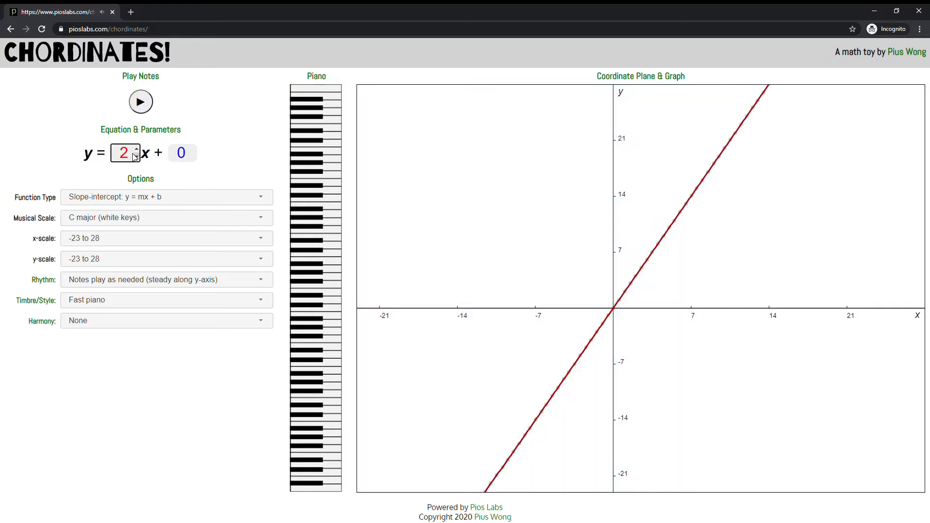
{"action": "type", "text": ".5"}
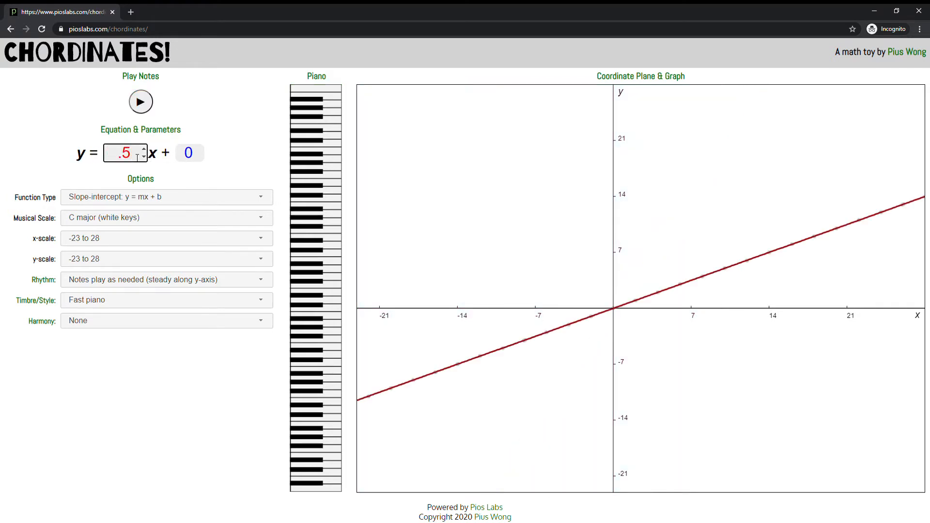
{"action": "left_click", "coordinate": [140, 102]}
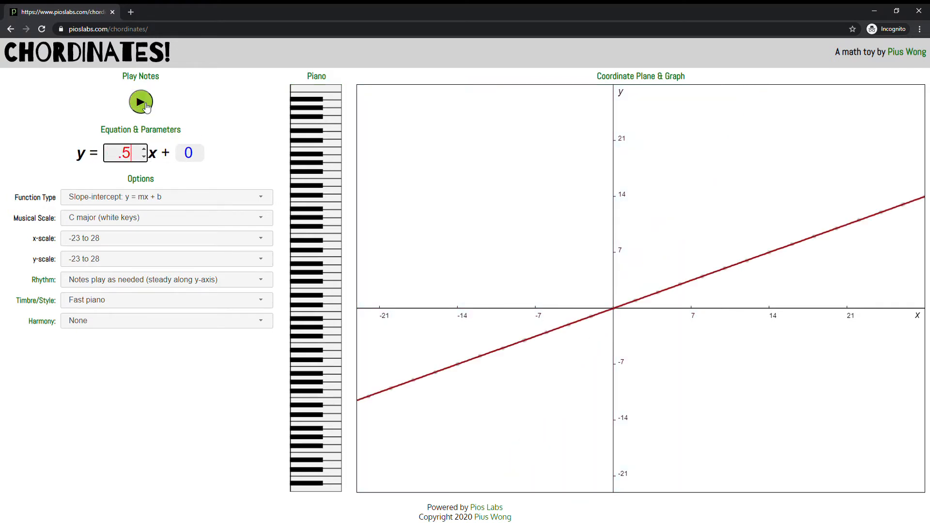
{"action": "left_click", "coordinate": [140, 101]}
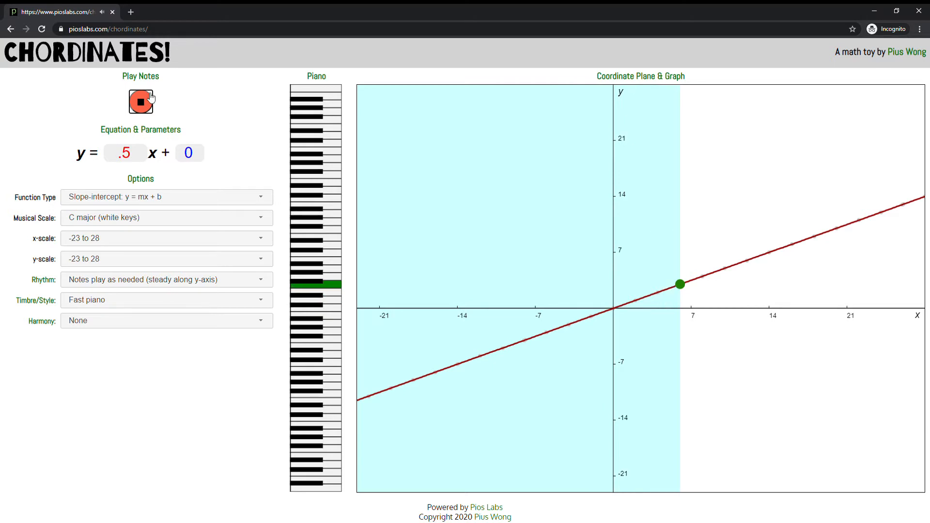
{"action": "left_click", "coordinate": [140, 101]}
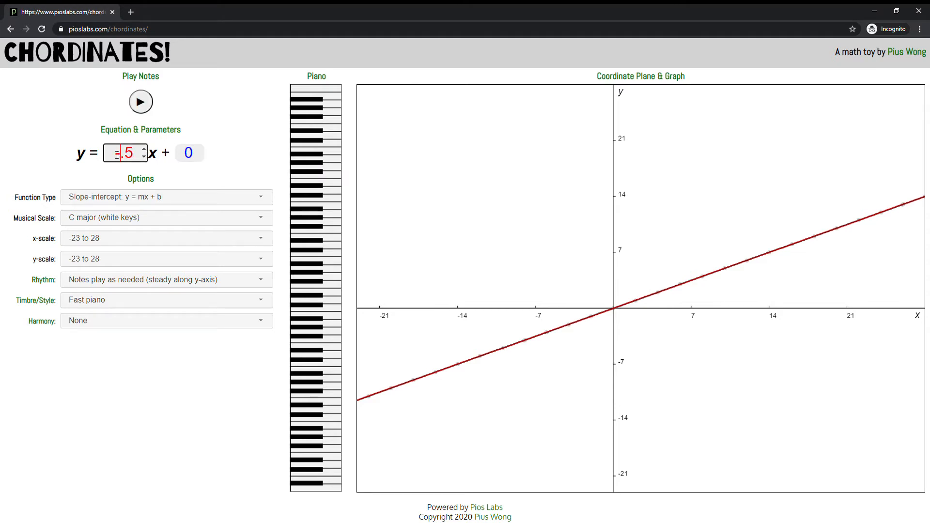
{"action": "left_click", "coordinate": [140, 102]}
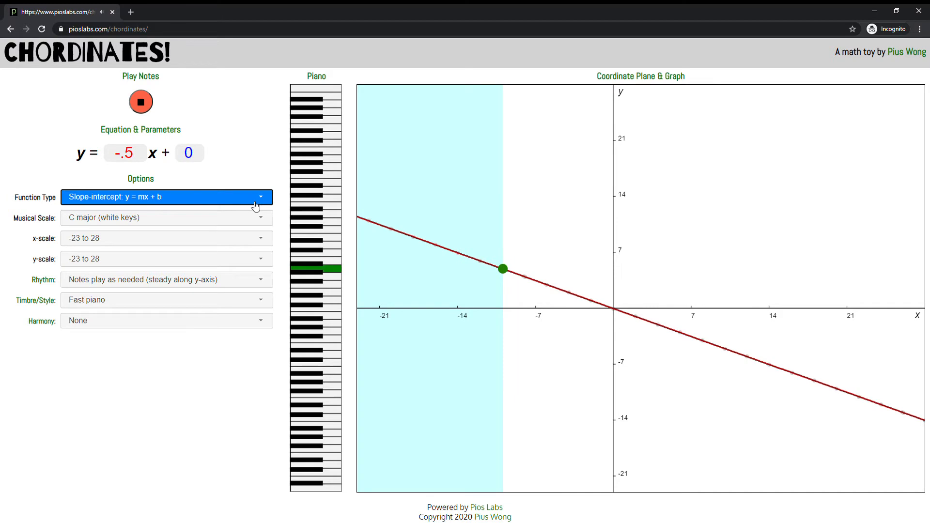
Graph a quadratic with constant -22, regular x-axis rhythm, and play its notes.
{"action": "left_click", "coordinate": [166, 196]}
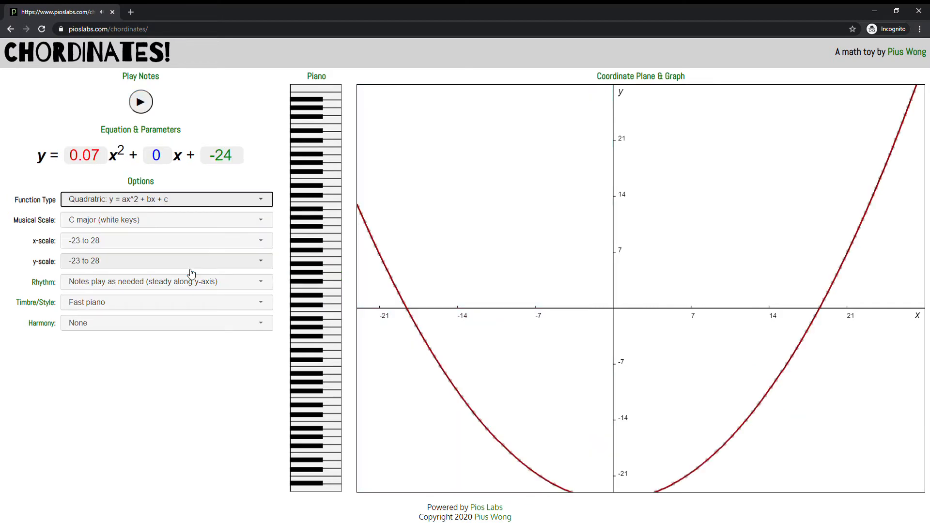
{"action": "left_click", "coordinate": [239, 151]}
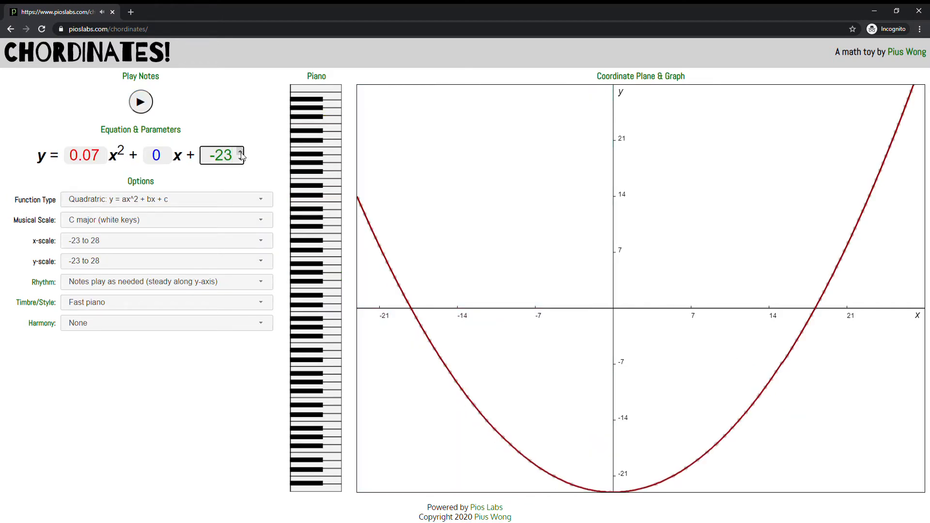
{"action": "left_click", "coordinate": [241, 151]}
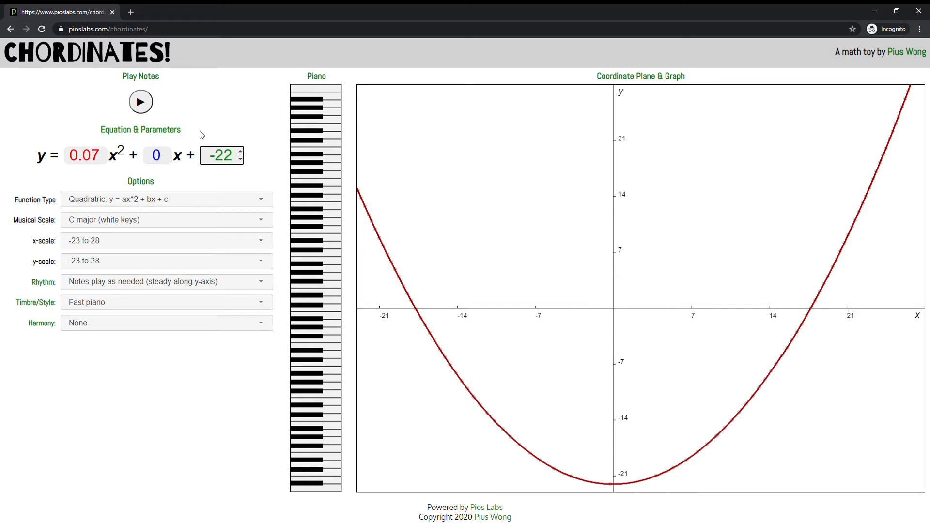
{"action": "left_click", "coordinate": [166, 281]}
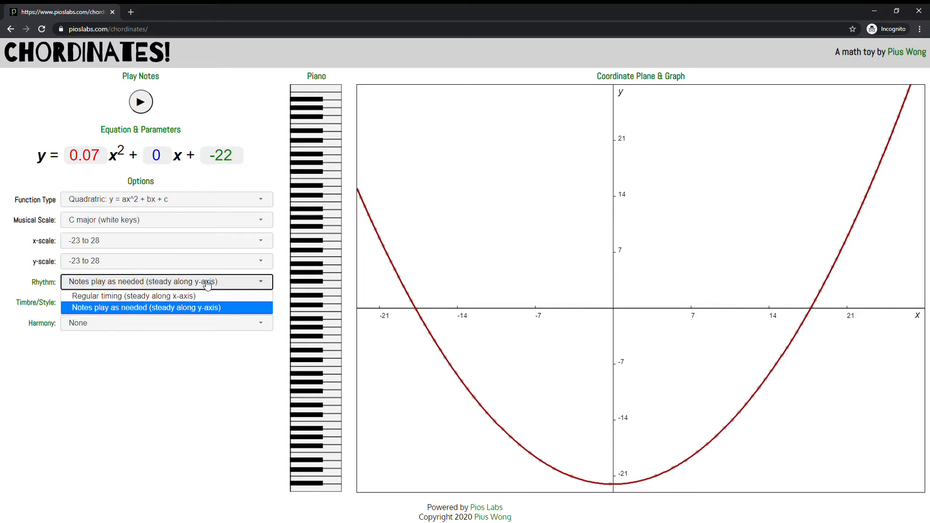
{"action": "left_click", "coordinate": [135, 296]}
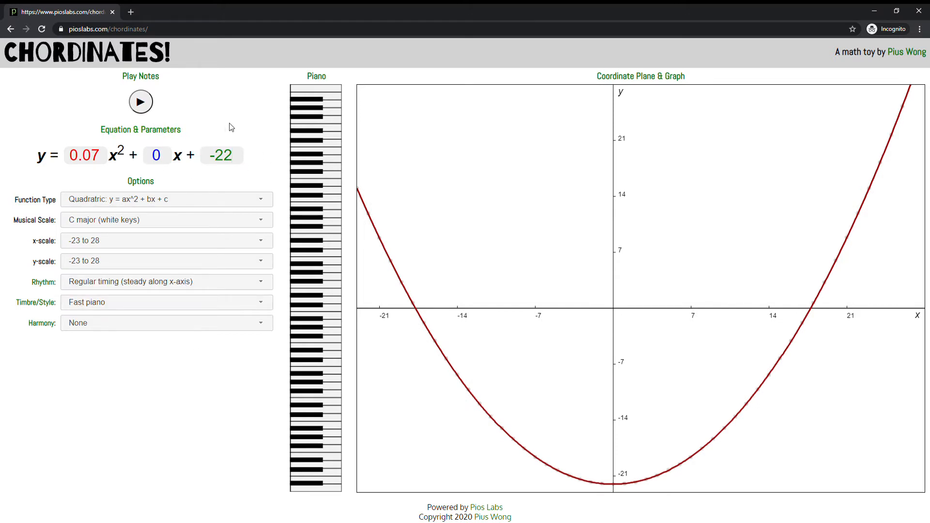
{"action": "left_click", "coordinate": [141, 102]}
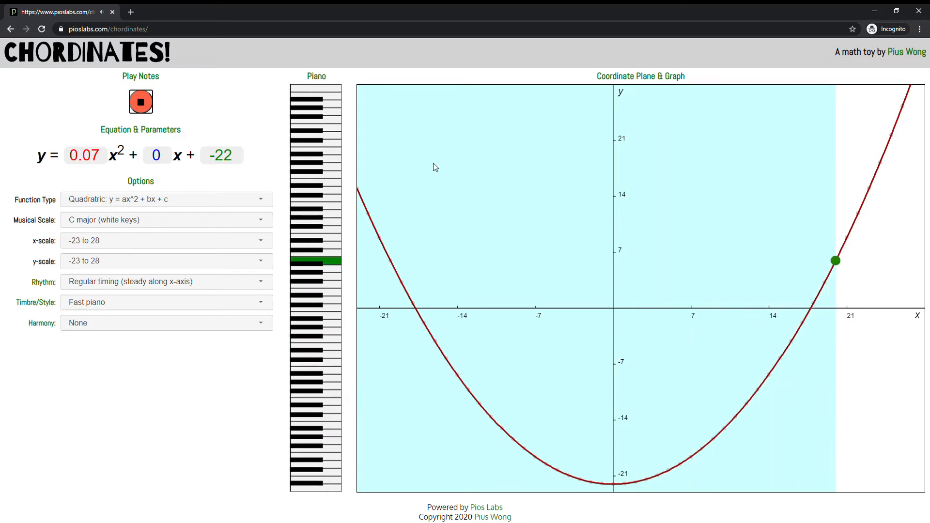
{"action": "left_click", "coordinate": [140, 102]}
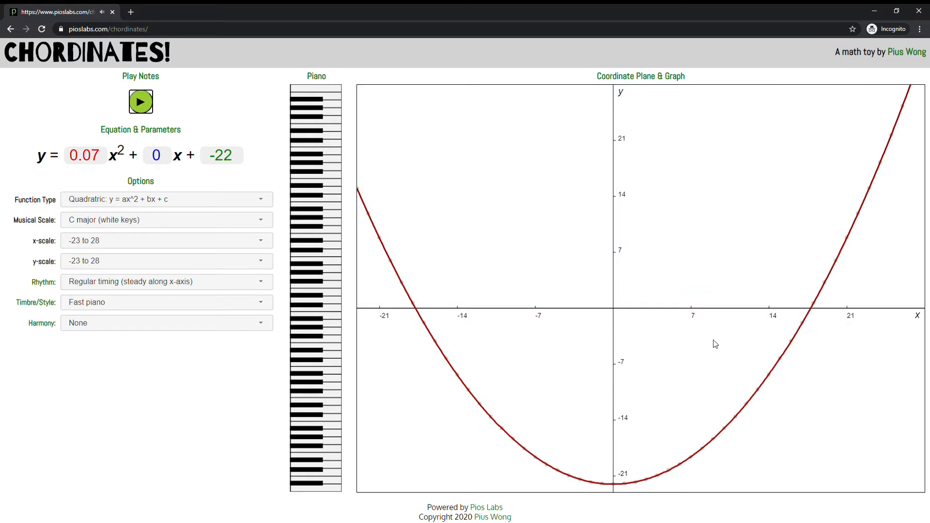
{"action": "mouse_move", "coordinate": [666, 466]}
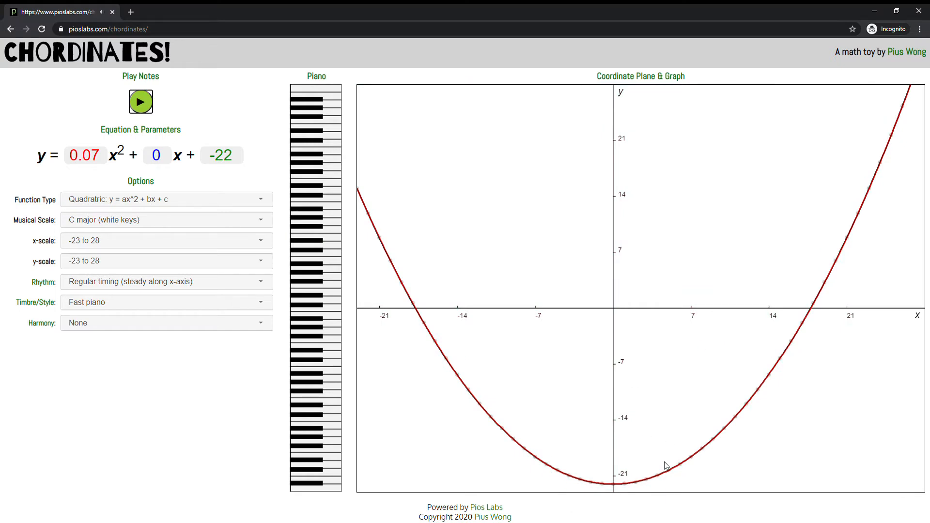
{"action": "mouse_move", "coordinate": [562, 470]}
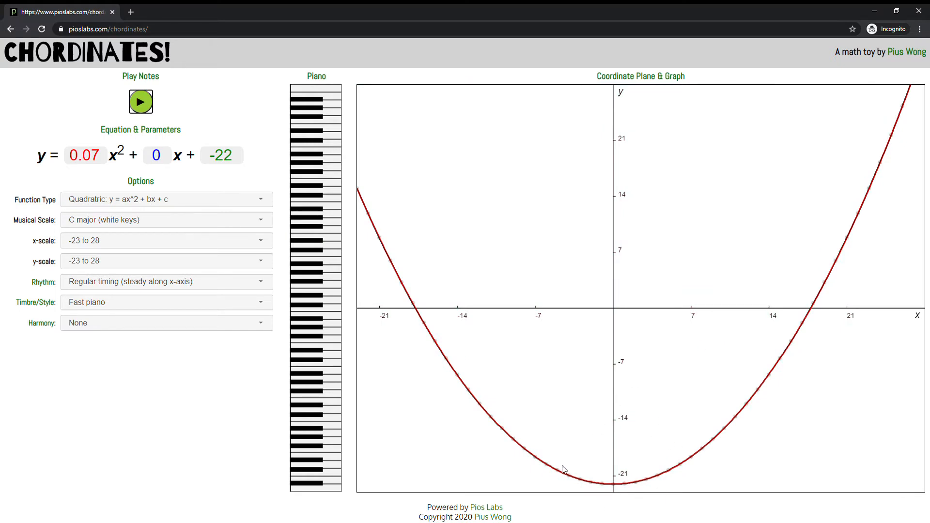
{"action": "mouse_move", "coordinate": [650, 506]}
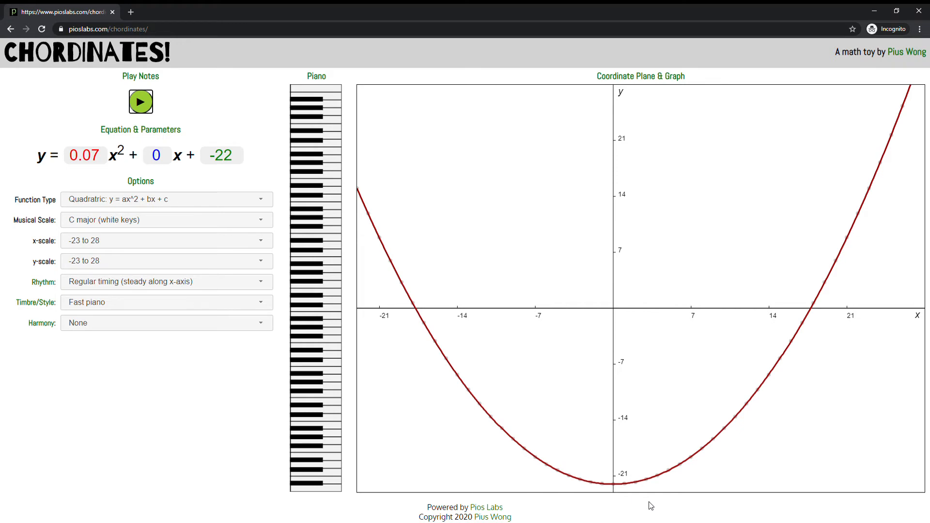
{"action": "left_click", "coordinate": [140, 101]}
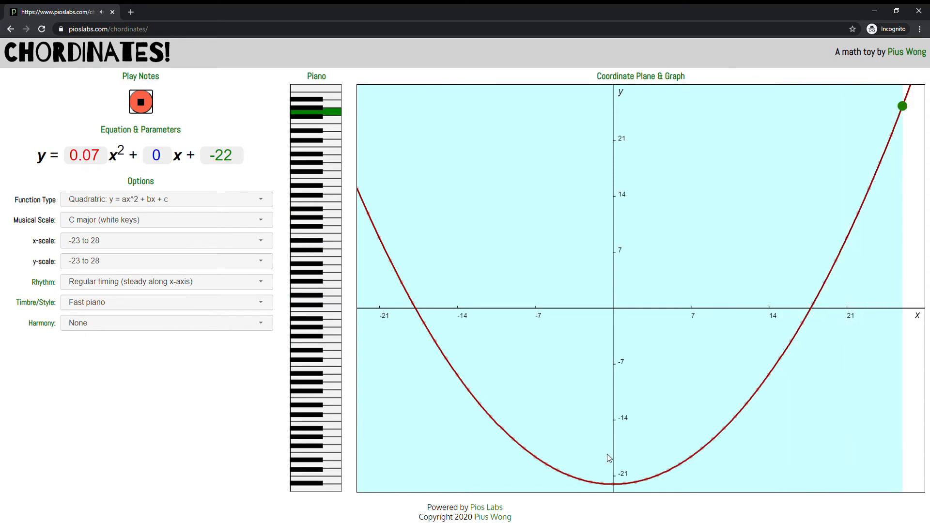
{"action": "left_click", "coordinate": [140, 101]}
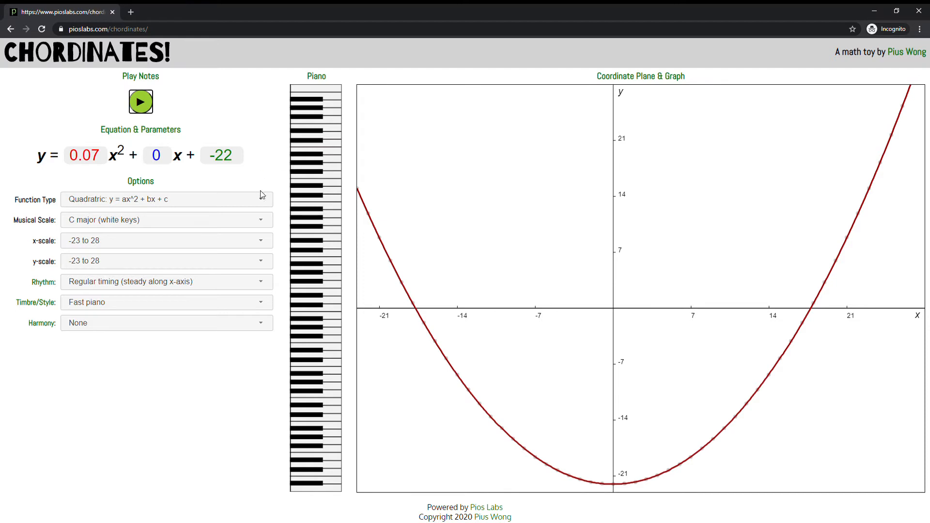
Graph the cubic y = −0.01x³ − 0.2x² + 3x + 3, play its notes, then stop.
{"action": "left_click", "coordinate": [166, 199]}
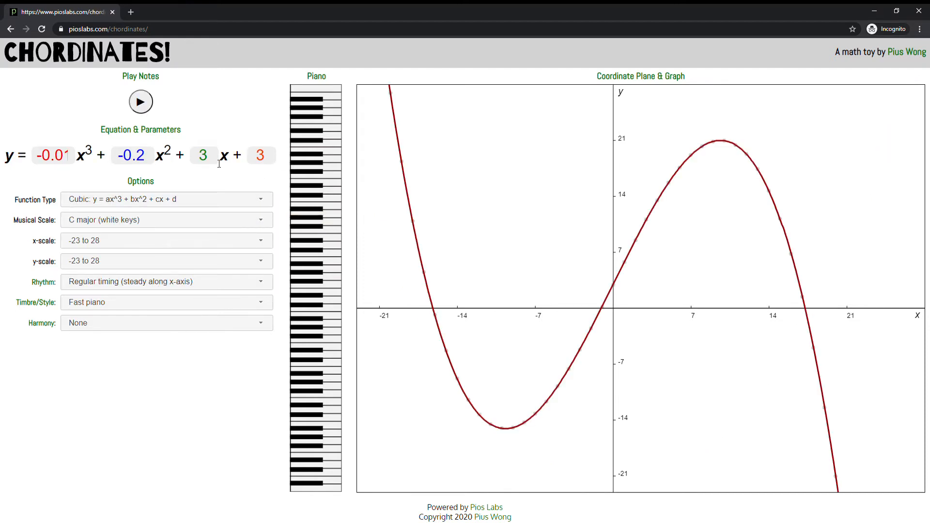
{"action": "left_click", "coordinate": [140, 102]}
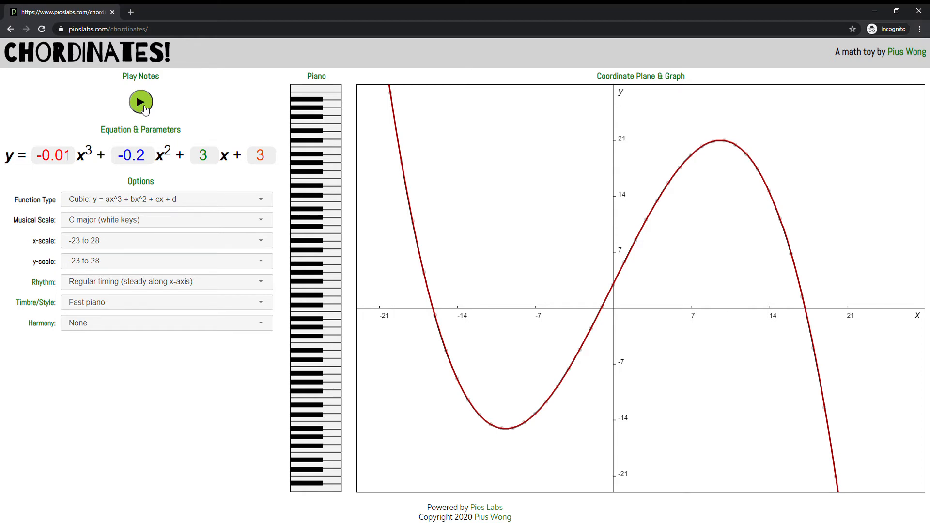
{"action": "left_click", "coordinate": [140, 102]}
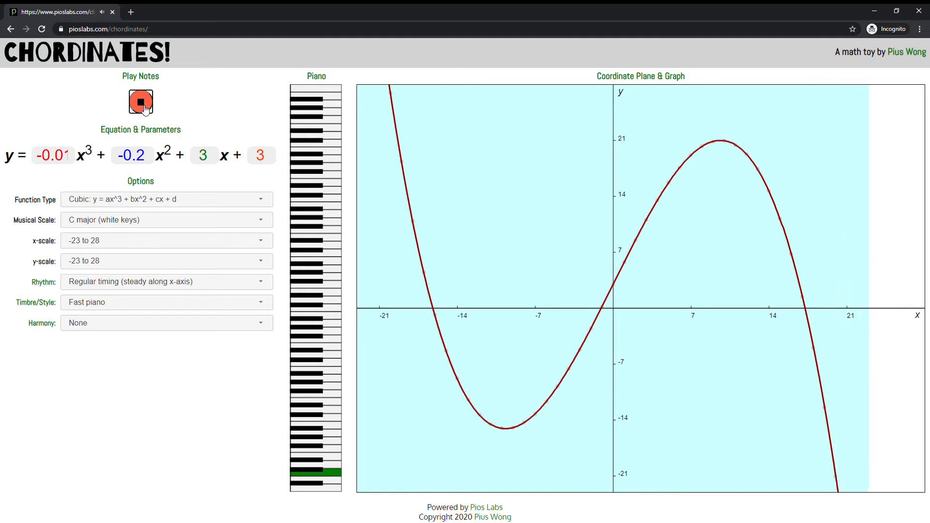
{"action": "left_click", "coordinate": [140, 101]}
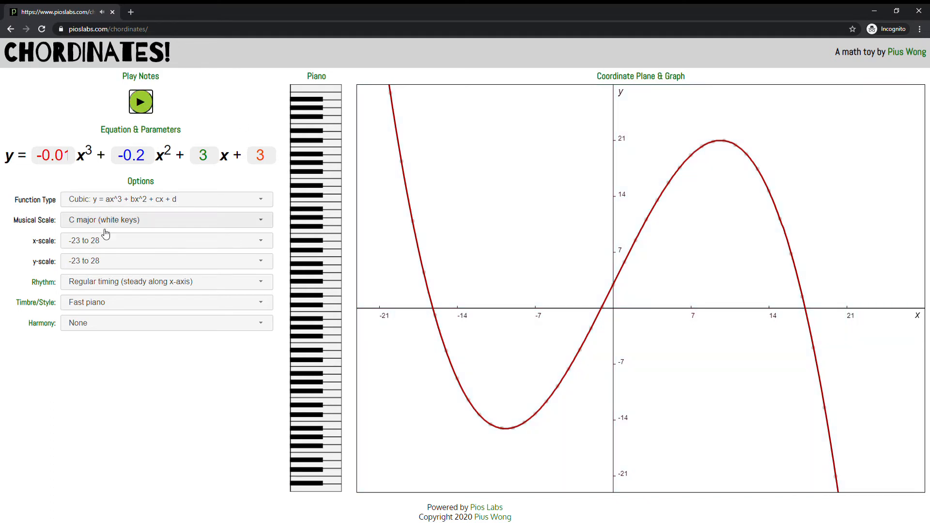
{"action": "left_click", "coordinate": [166, 281]}
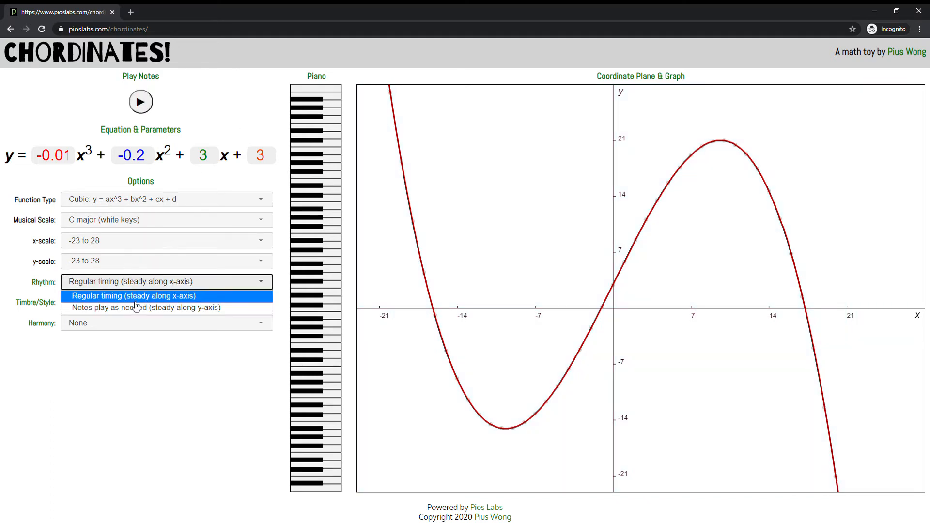
{"action": "left_click", "coordinate": [141, 308]}
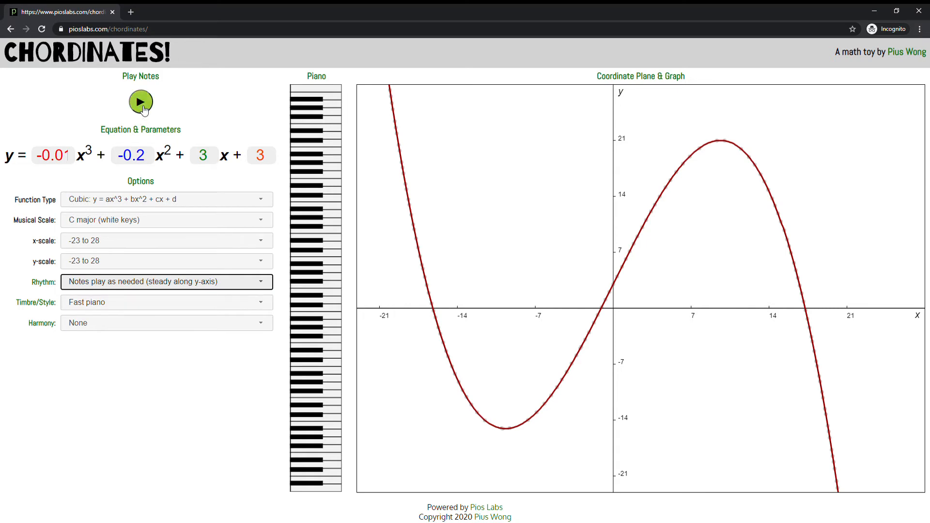
{"action": "left_click", "coordinate": [141, 103]}
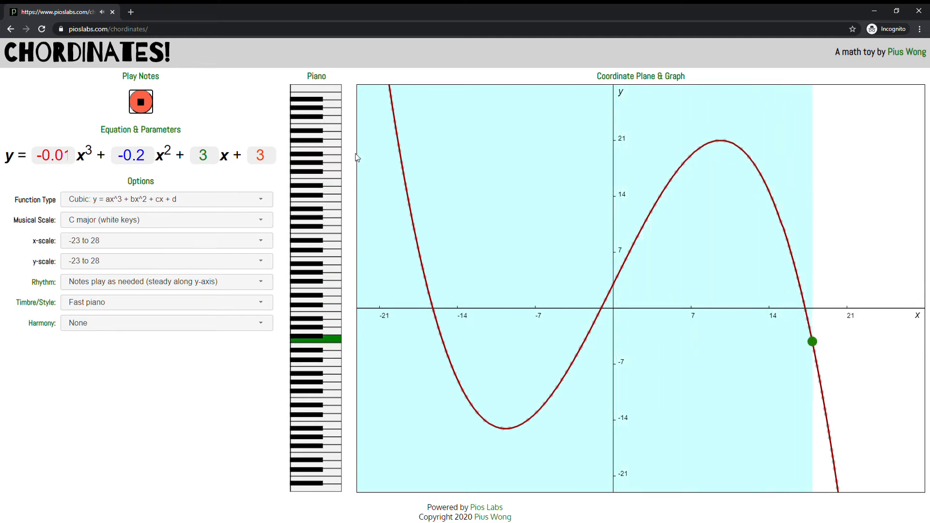
{"action": "left_click", "coordinate": [140, 102]}
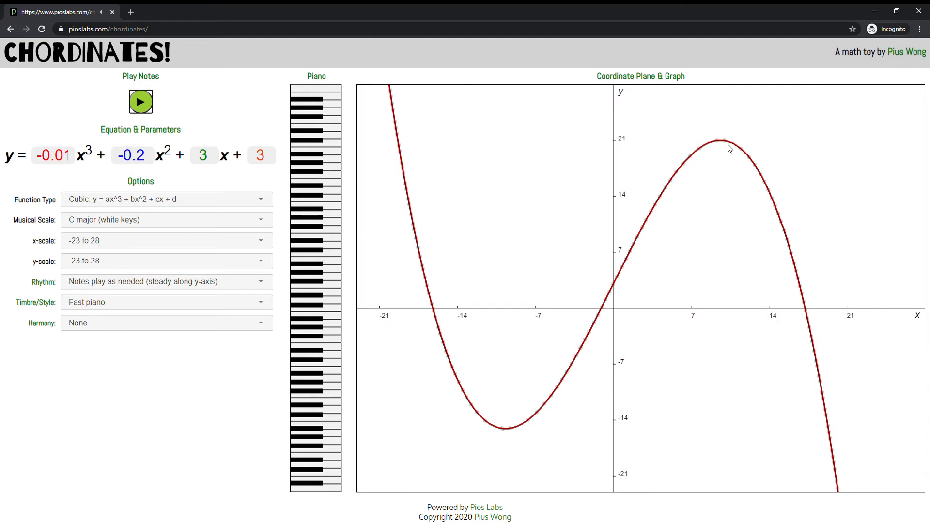
{"action": "mouse_move", "coordinate": [708, 129]}
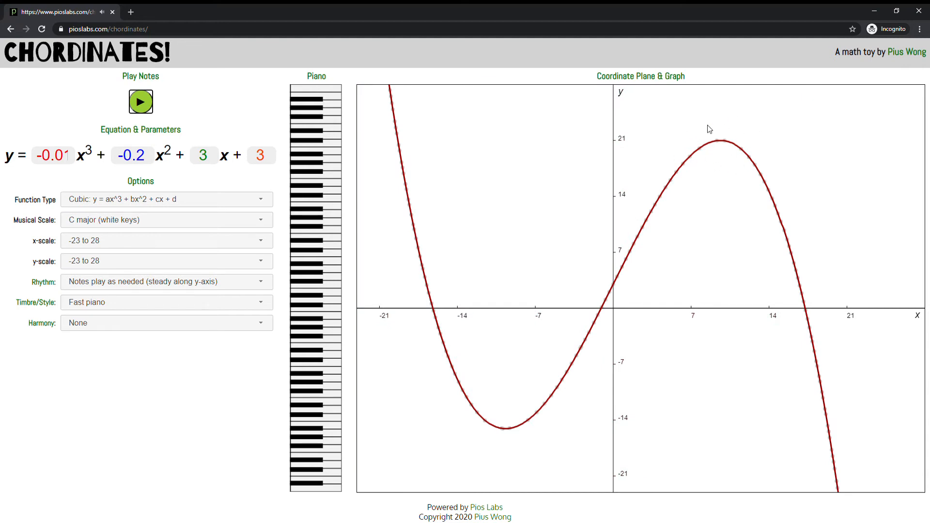
{"action": "mouse_move", "coordinate": [503, 420]}
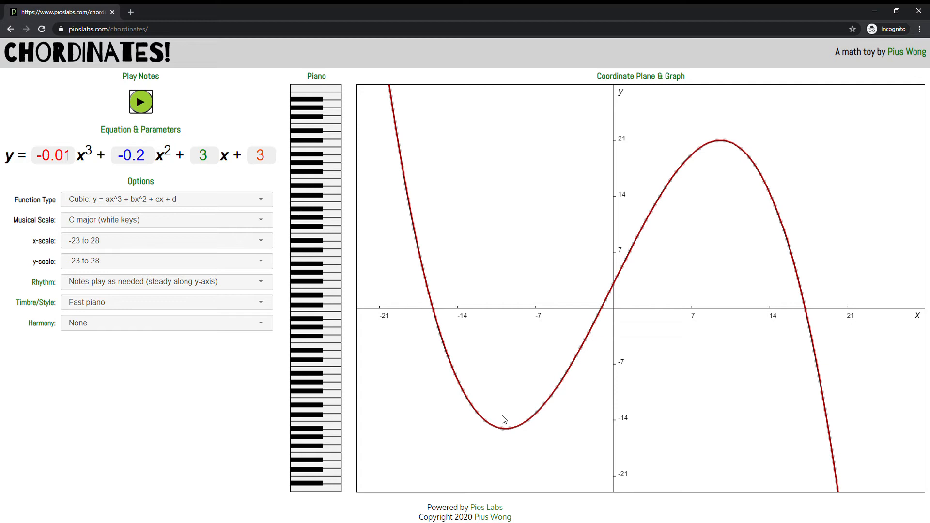
{"action": "mouse_move", "coordinate": [443, 164]}
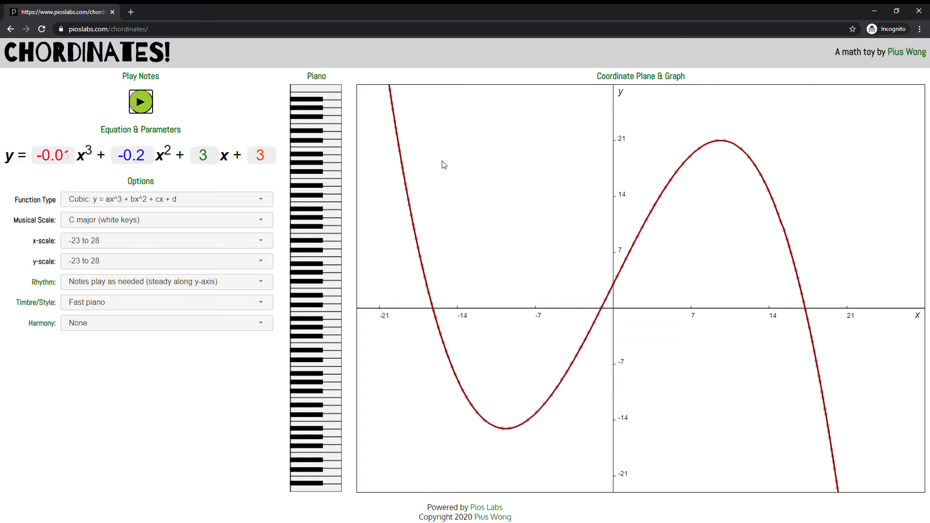
{"action": "mouse_move", "coordinate": [744, 326]}
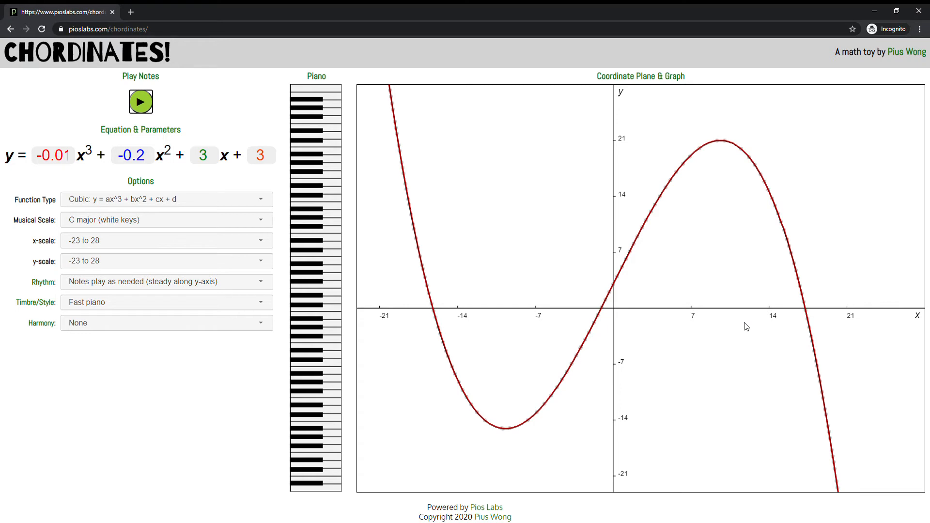
{"action": "mouse_move", "coordinate": [138, 223]}
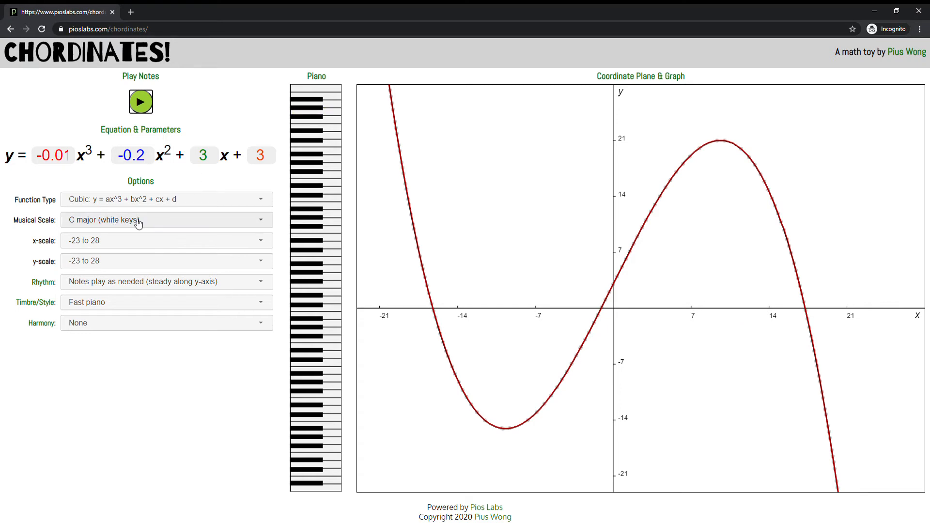
Pick Chromatic (all keys) as the musical scale, redrawing the cubic on -39 to 48 axes.
{"action": "left_click", "coordinate": [167, 220]}
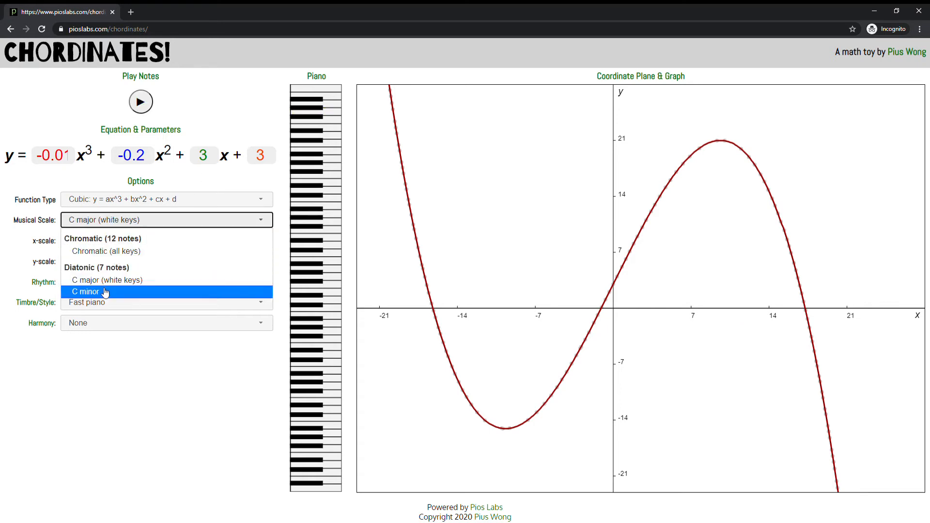
{"action": "mouse_move", "coordinate": [124, 259]}
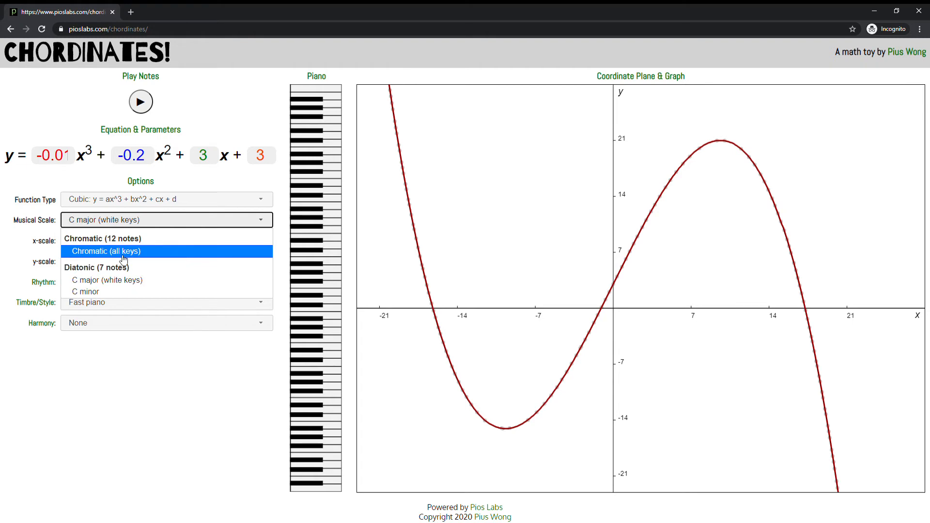
{"action": "left_click", "coordinate": [105, 252]}
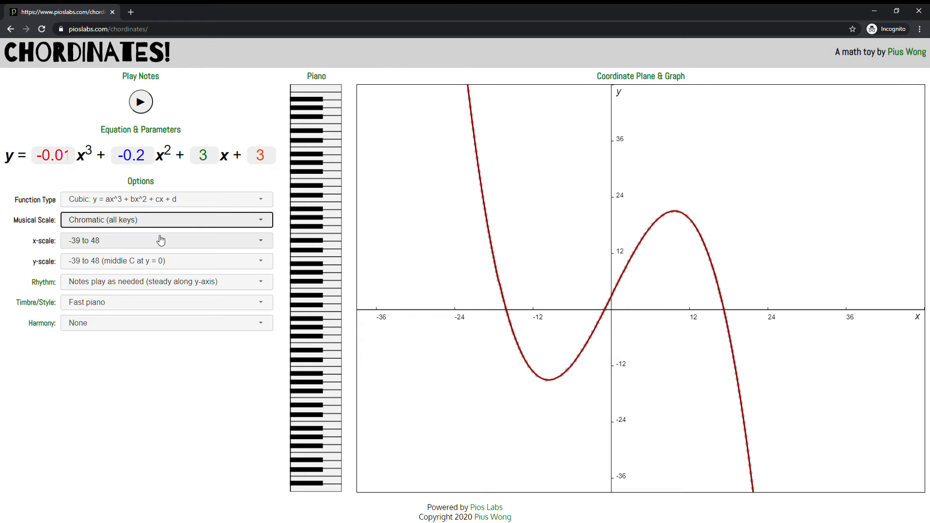
{"action": "left_click", "coordinate": [140, 101]}
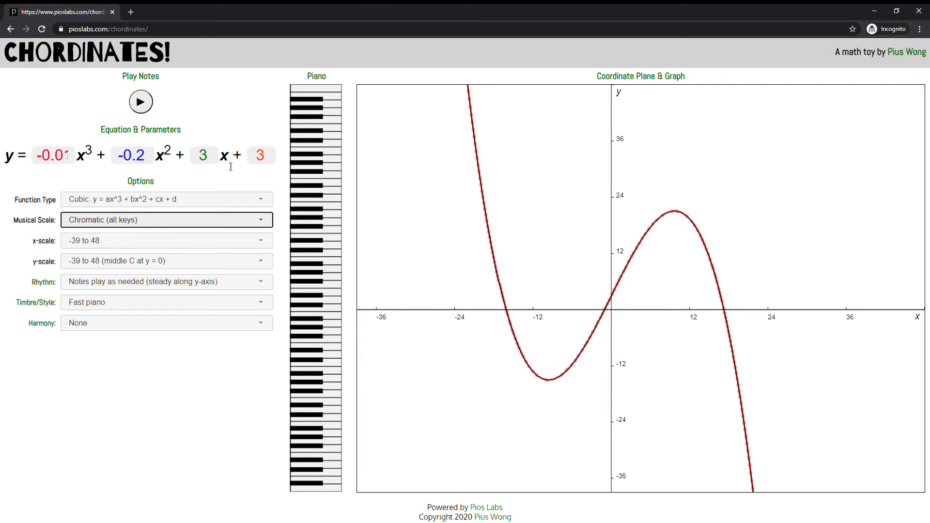
{"action": "mouse_move", "coordinate": [182, 110]}
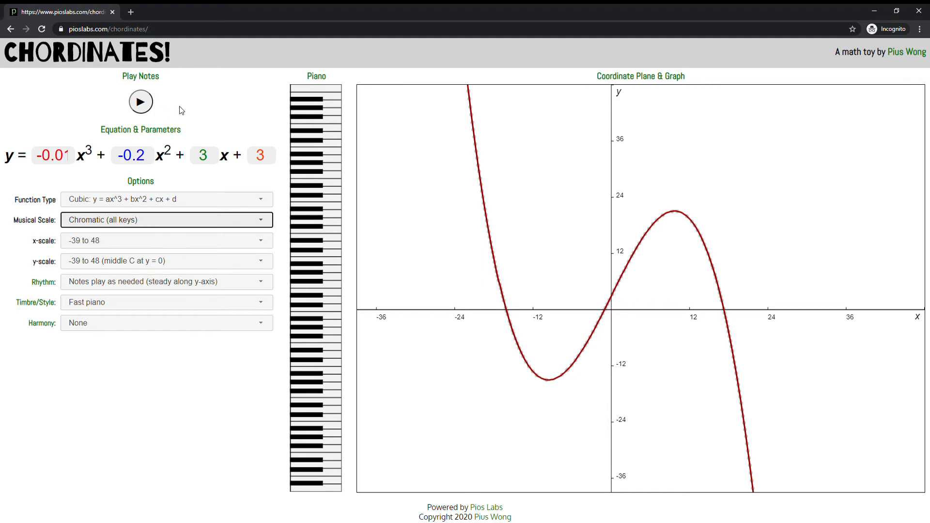
Play and stop the cubic's notes twice, then sound a single piano note.
{"action": "left_click", "coordinate": [141, 101]}
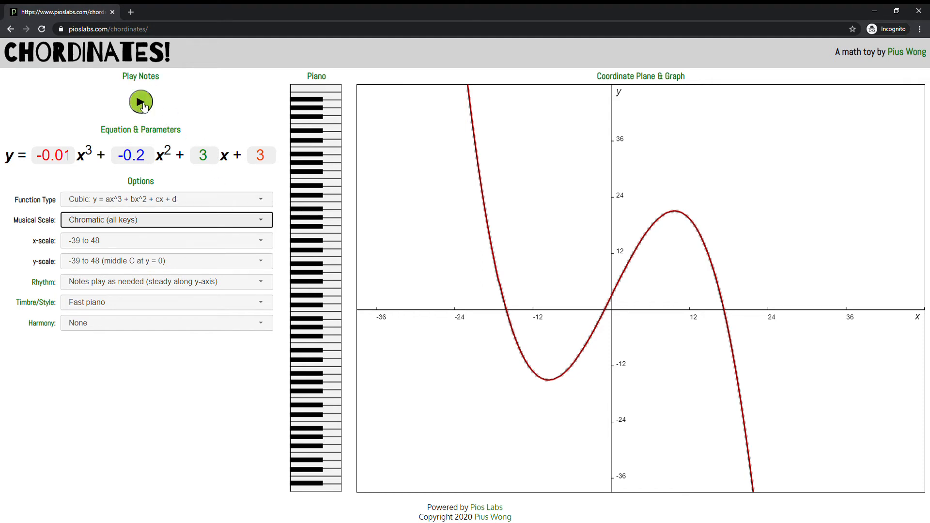
{"action": "left_click", "coordinate": [140, 101]}
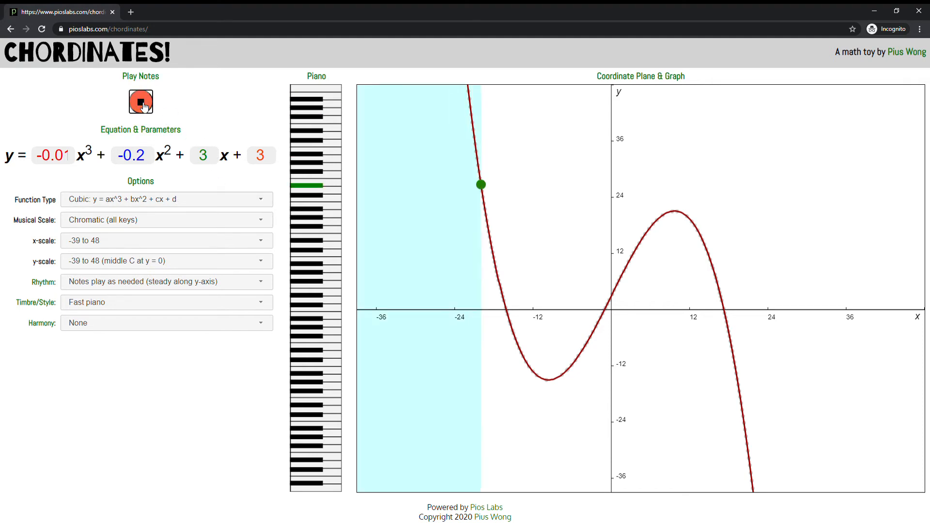
{"action": "left_click", "coordinate": [141, 102]}
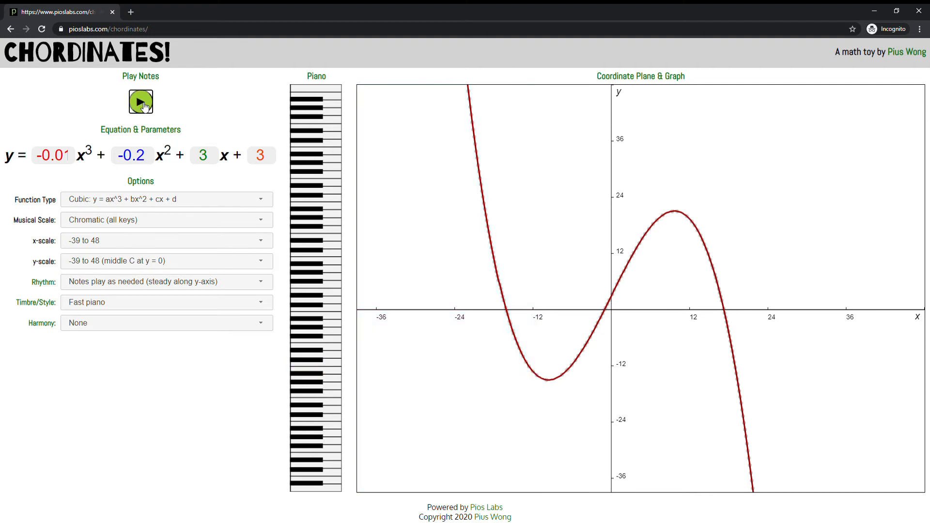
{"action": "left_click", "coordinate": [141, 101]}
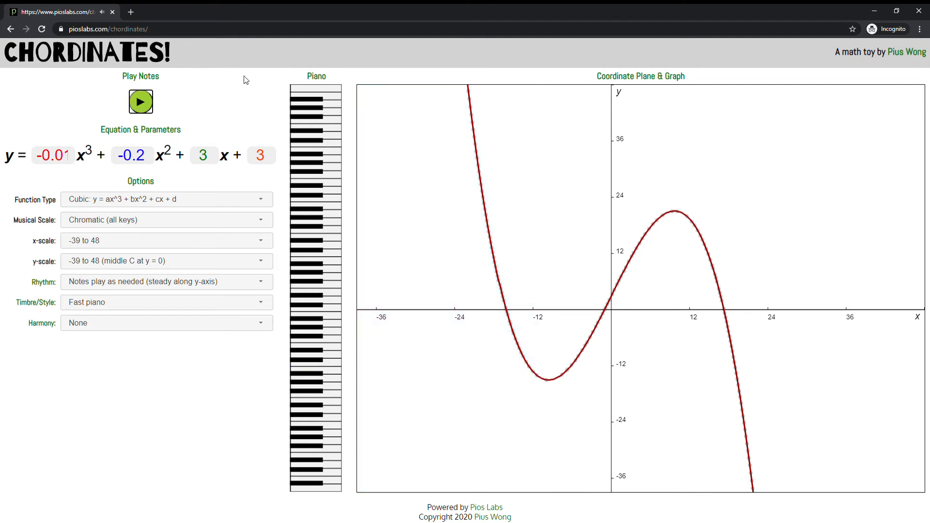
{"action": "mouse_move", "coordinate": [110, 233]}
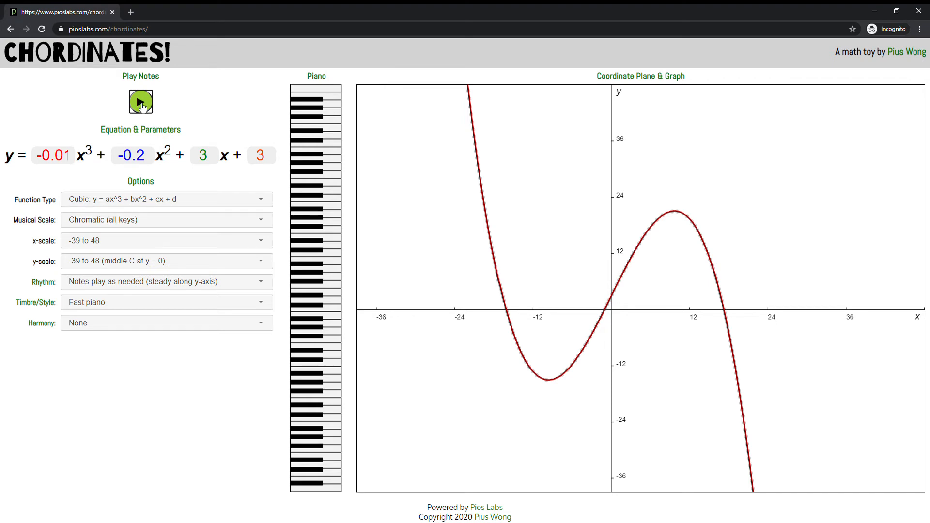
{"action": "left_click", "coordinate": [141, 101]}
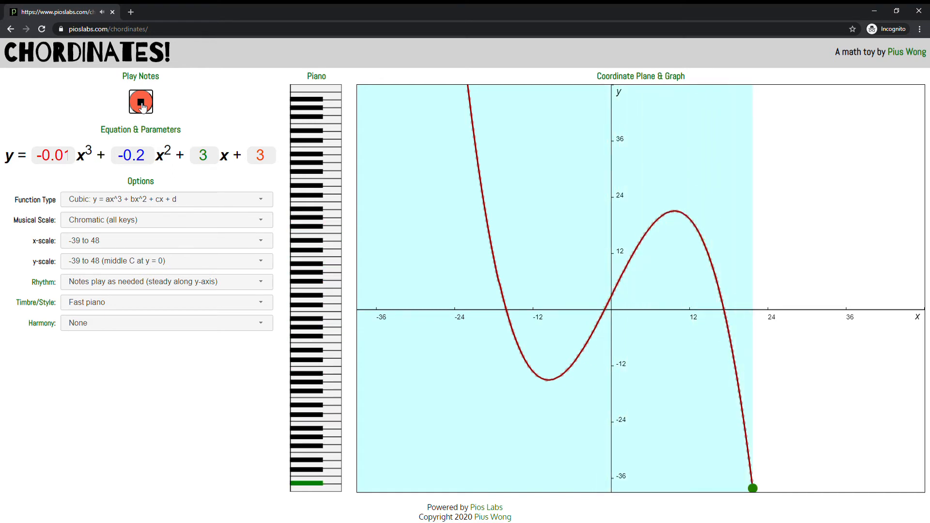
{"action": "left_click", "coordinate": [140, 102]}
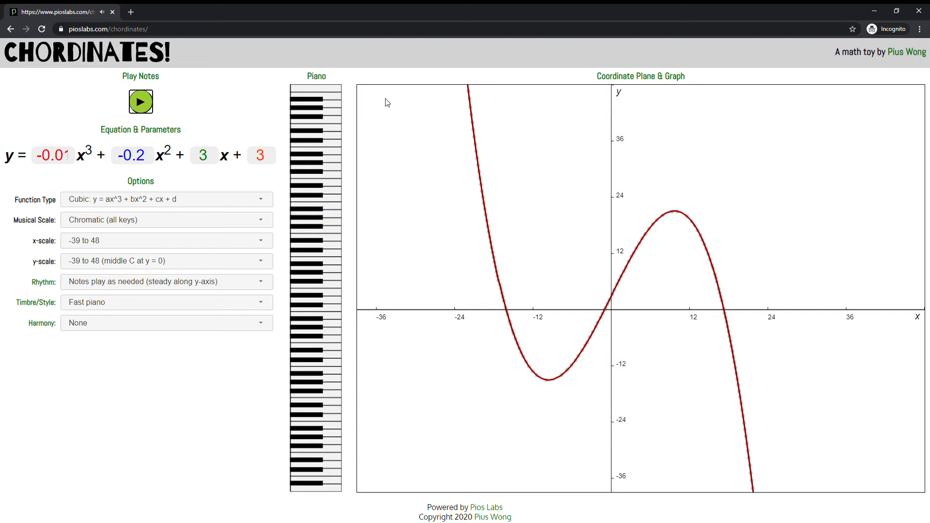
{"action": "left_click", "coordinate": [140, 102]}
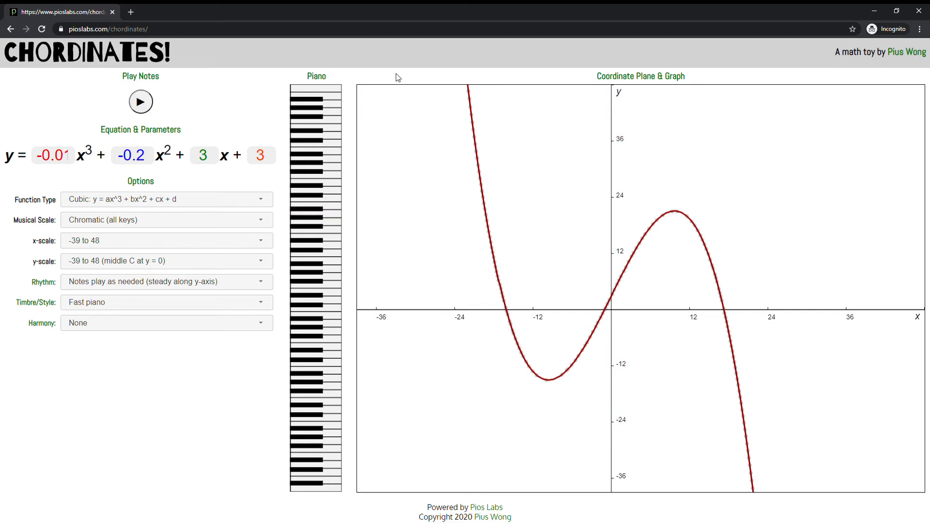
{"action": "left_click", "coordinate": [320, 198]}
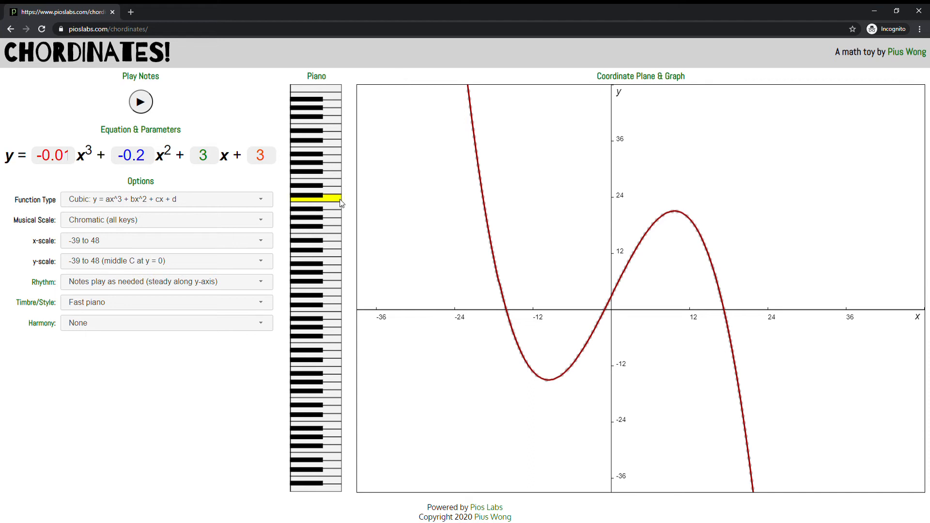
{"action": "mouse_move", "coordinate": [764, 447]}
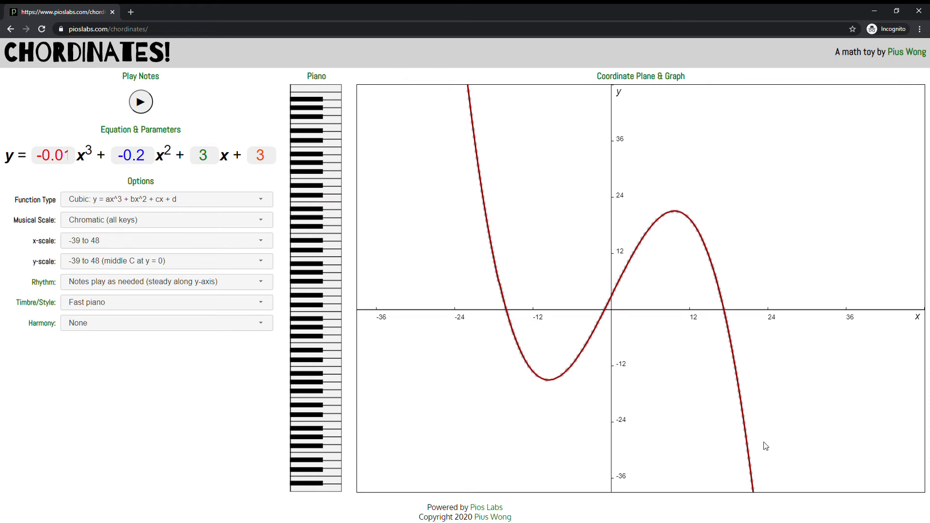
{"action": "mouse_move", "coordinate": [385, 272]}
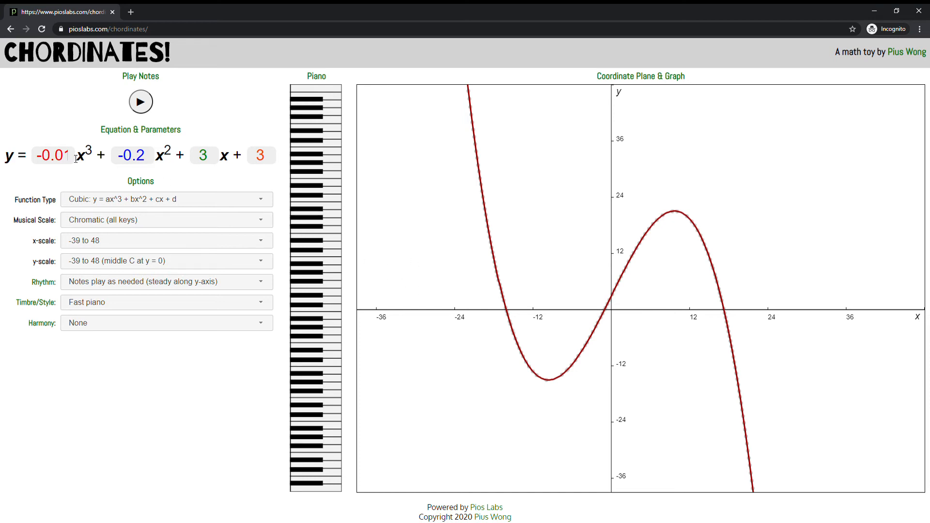
Enter -0.5 then 0.5 as the x³ coefficient and play the rising curve's notes.
{"action": "left_click", "coordinate": [51, 156]}
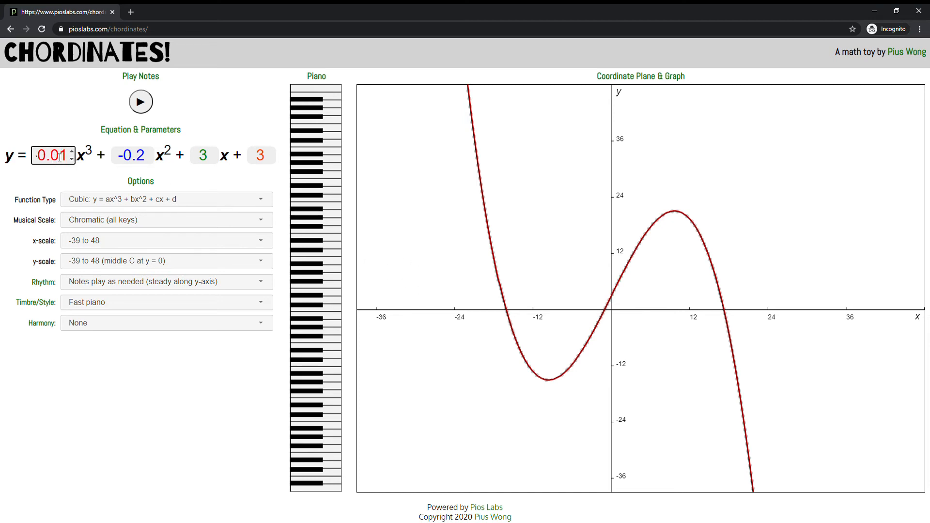
{"action": "type", "text": "-0.5"}
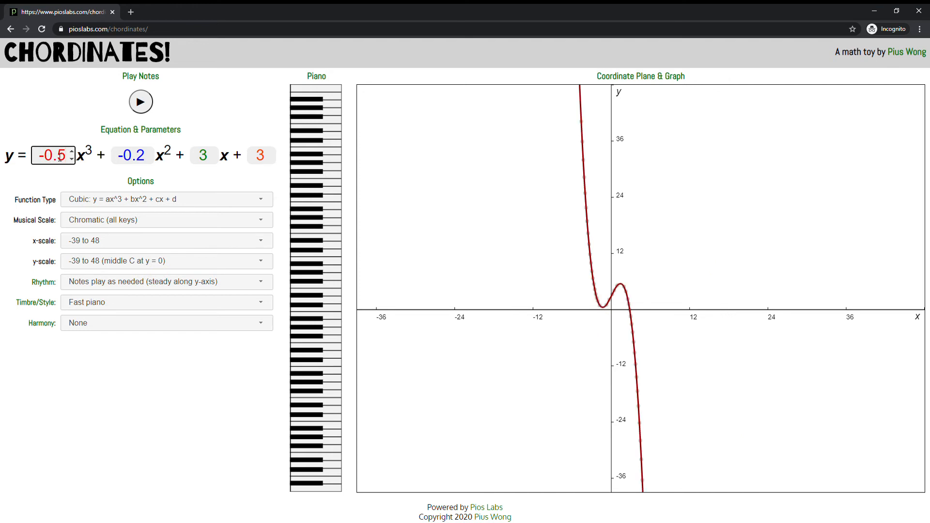
{"action": "left_click", "coordinate": [140, 102]}
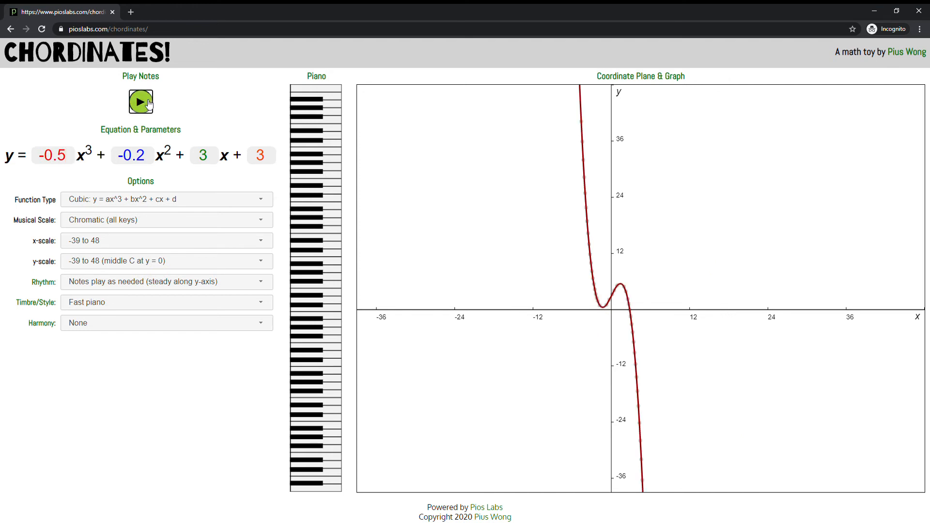
{"action": "left_click", "coordinate": [141, 102]}
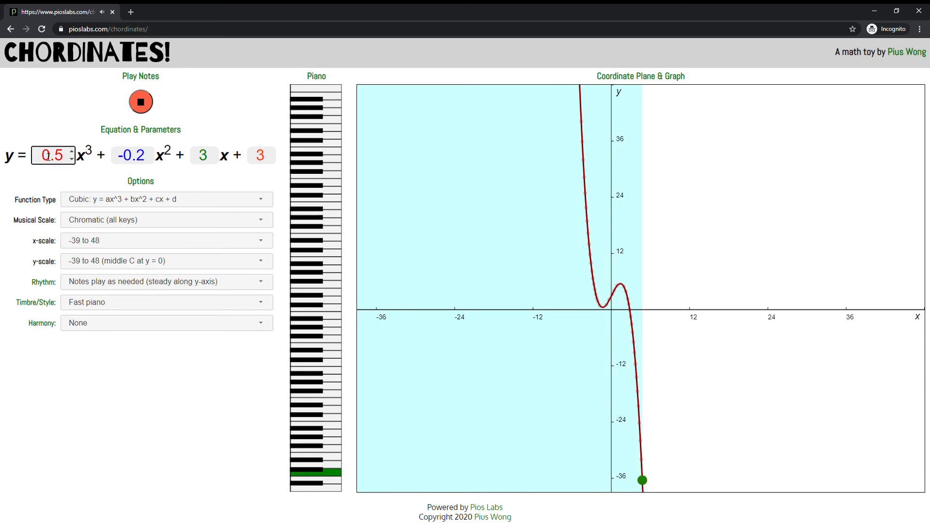
{"action": "left_click", "coordinate": [140, 102]}
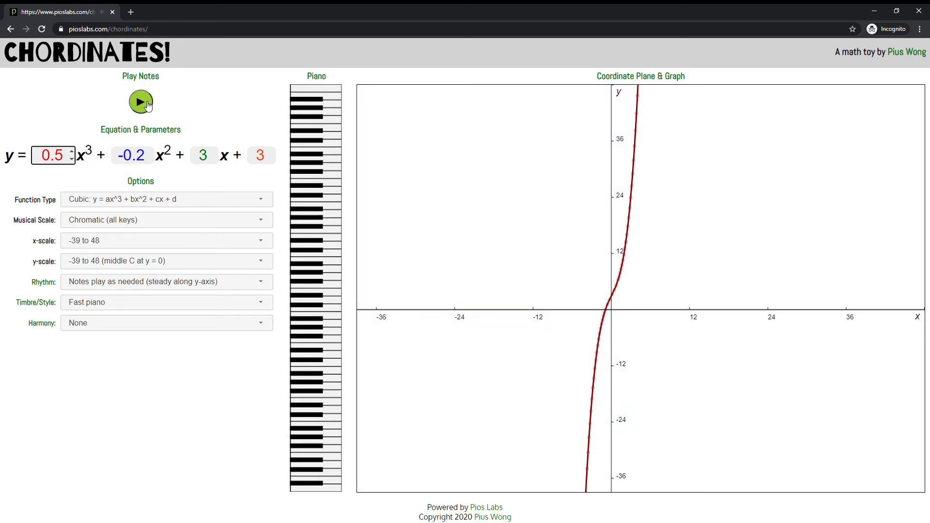
{"action": "left_click", "coordinate": [140, 102]}
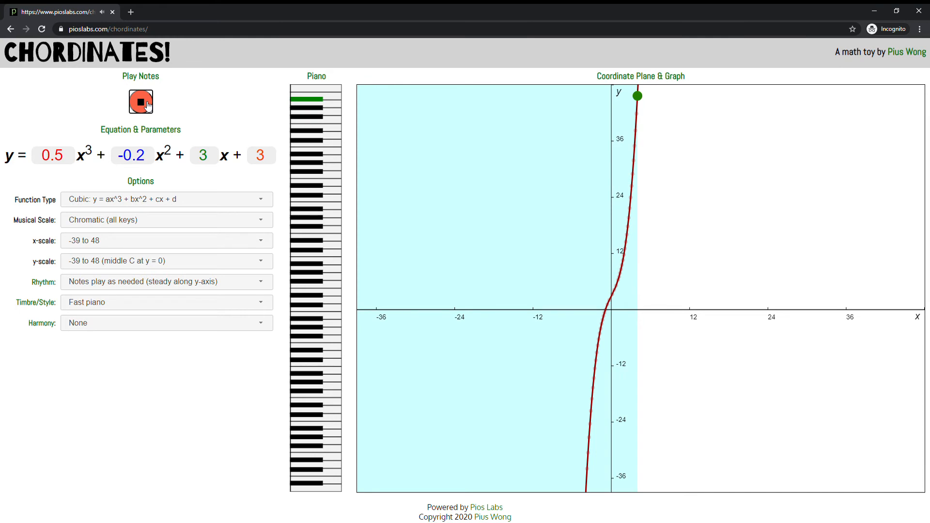
{"action": "mouse_move", "coordinate": [171, 241]}
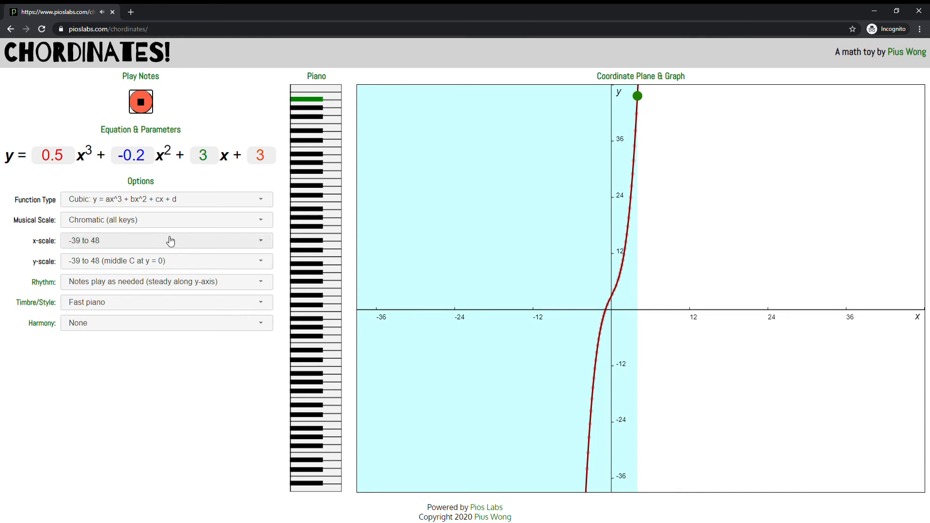
{"action": "left_click", "coordinate": [140, 102]}
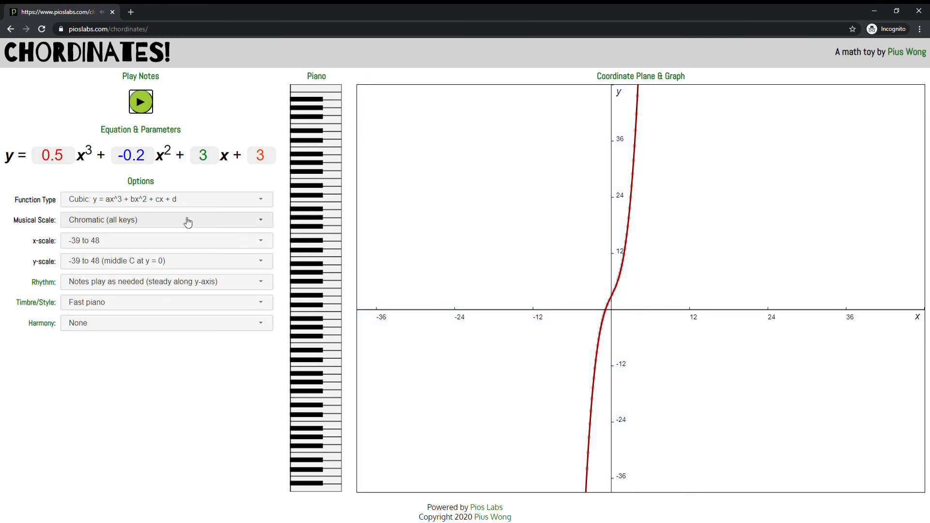
{"action": "mouse_move", "coordinate": [254, 200]}
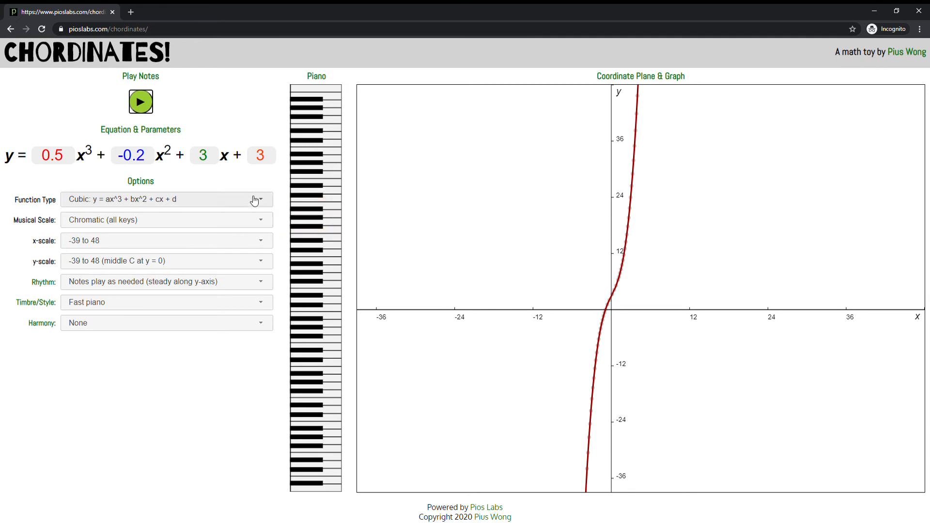
{"action": "left_click", "coordinate": [166, 199]}
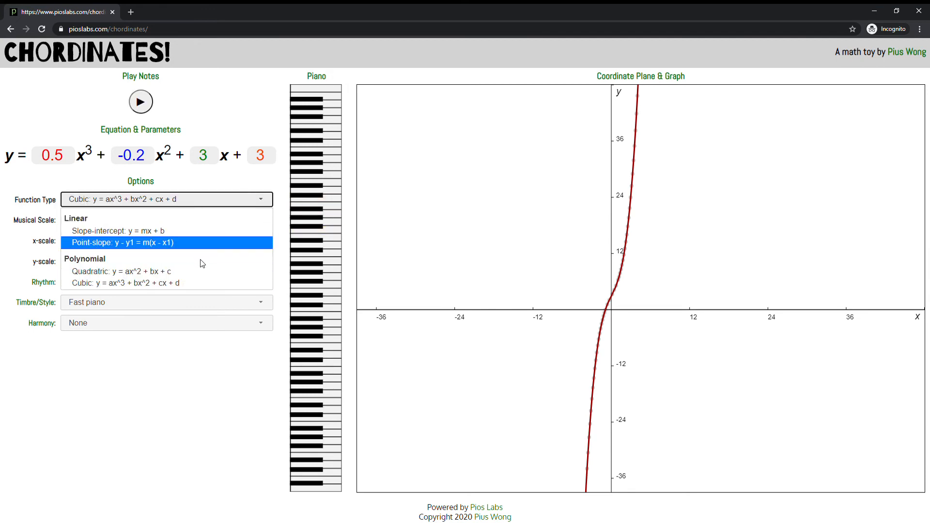
{"action": "mouse_move", "coordinate": [208, 267]}
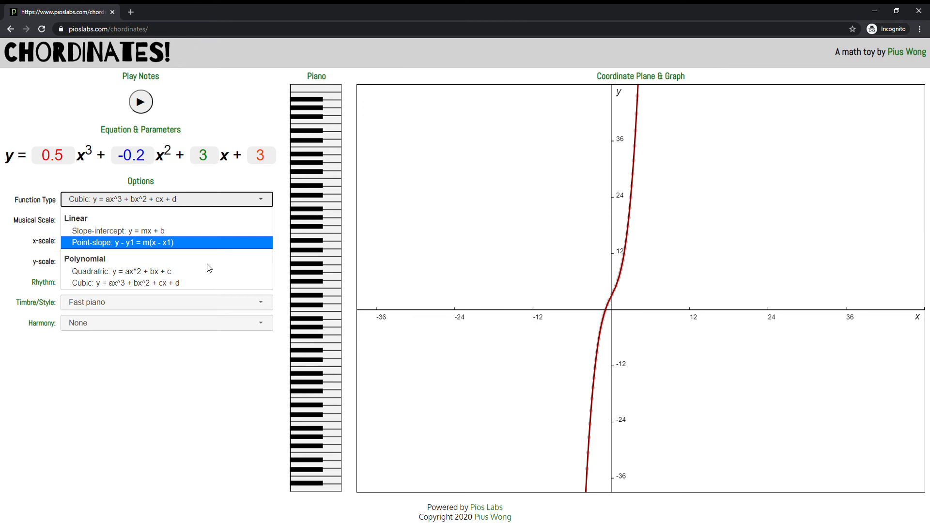
{"action": "mouse_move", "coordinate": [246, 272]}
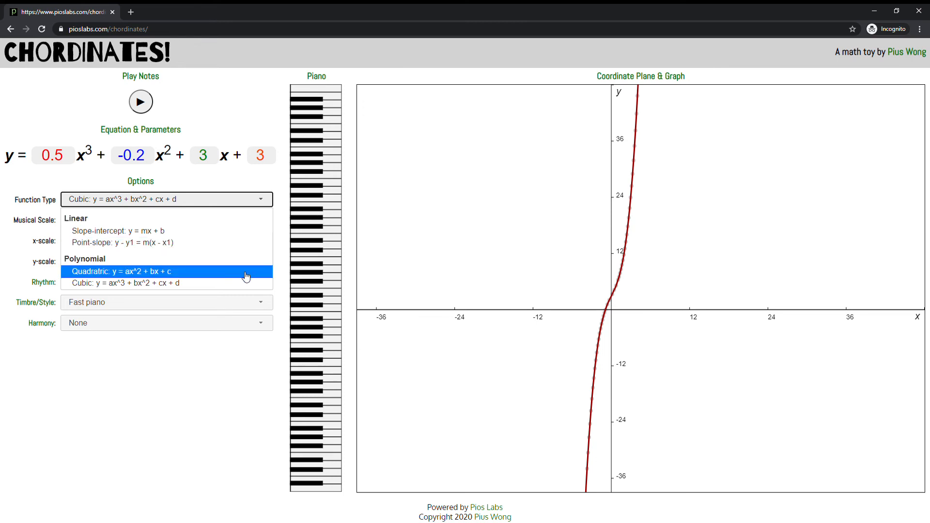
{"action": "mouse_move", "coordinate": [201, 290]}
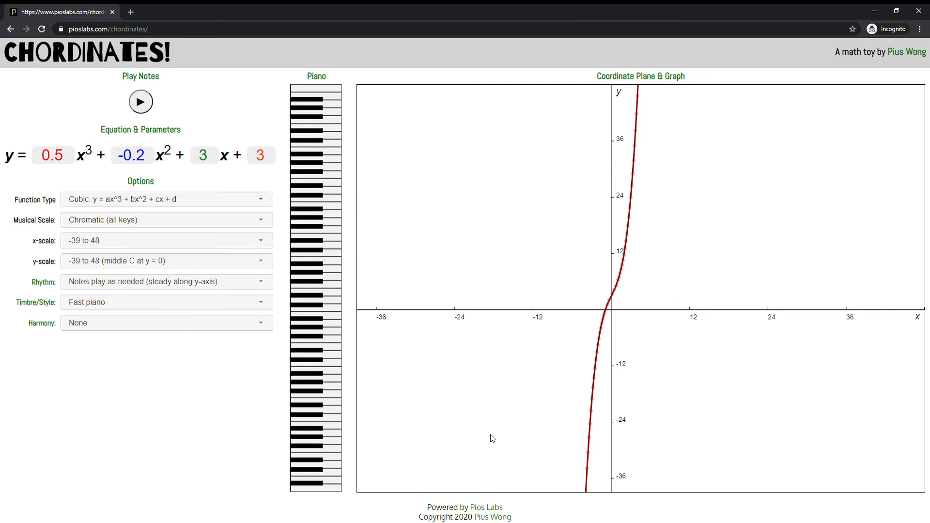
{"action": "mouse_move", "coordinate": [341, 317]}
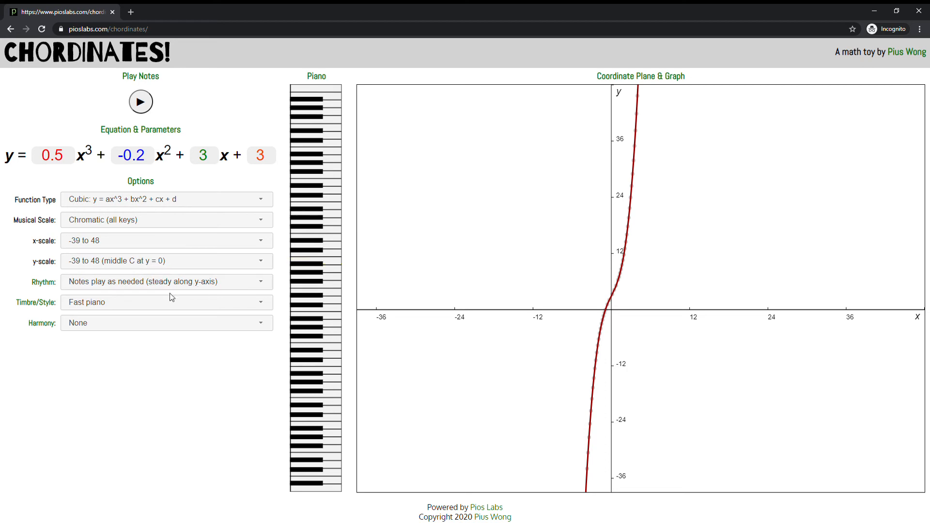
{"action": "left_click", "coordinate": [167, 302]}
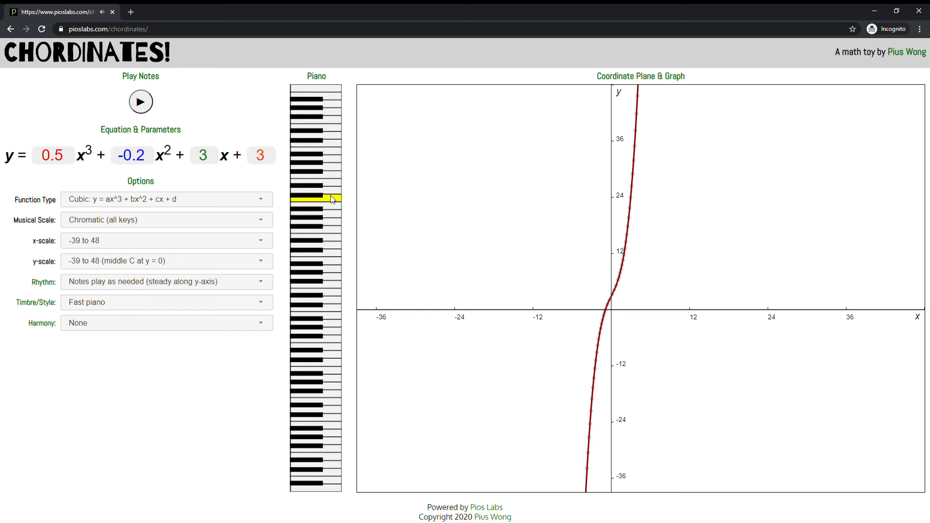
{"action": "mouse_move", "coordinate": [337, 272]}
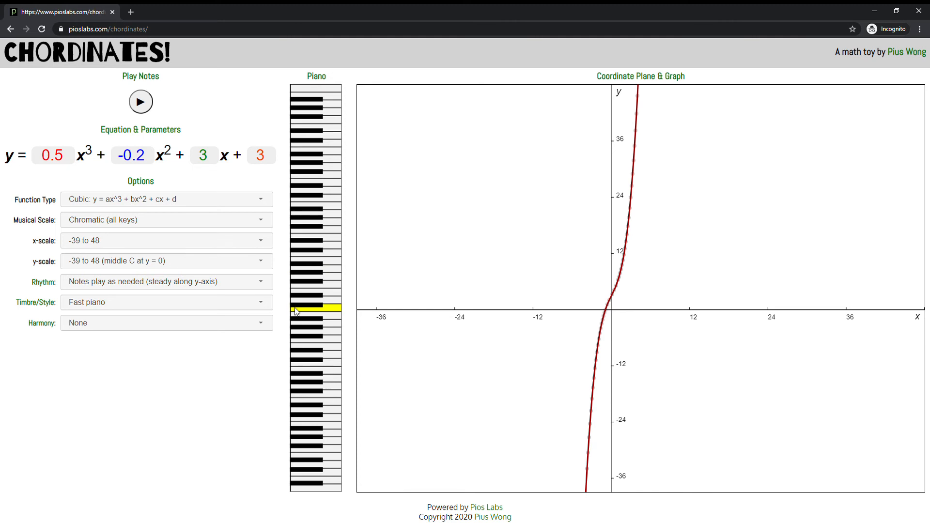
{"action": "left_click", "coordinate": [167, 302]}
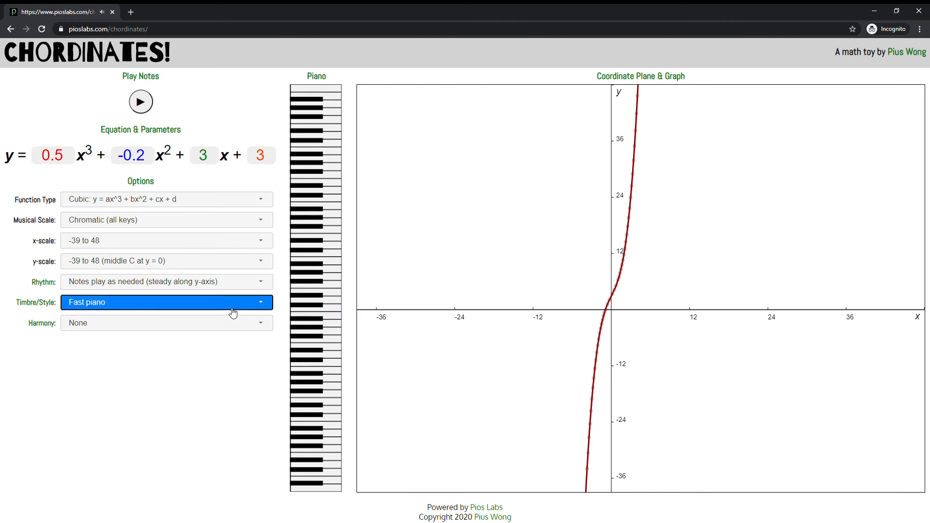
{"action": "left_click", "coordinate": [167, 302]}
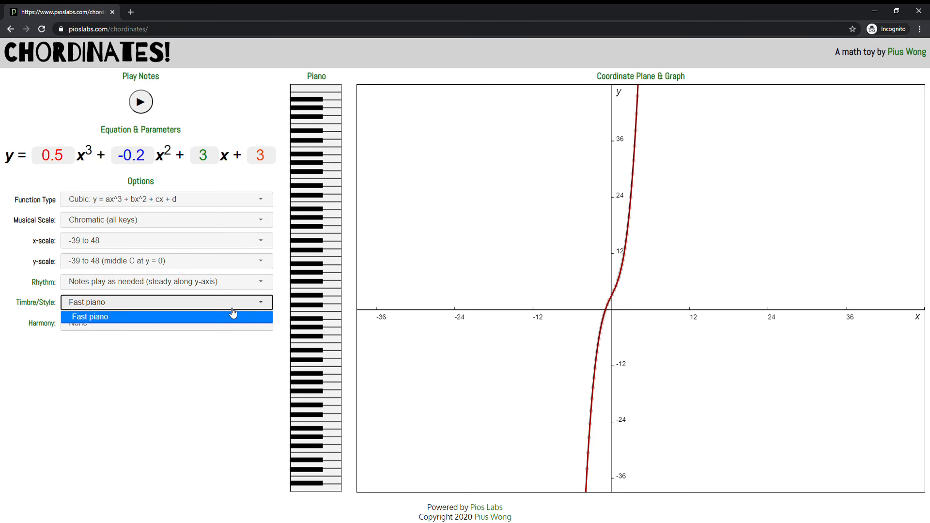
{"action": "left_click", "coordinate": [90, 316]}
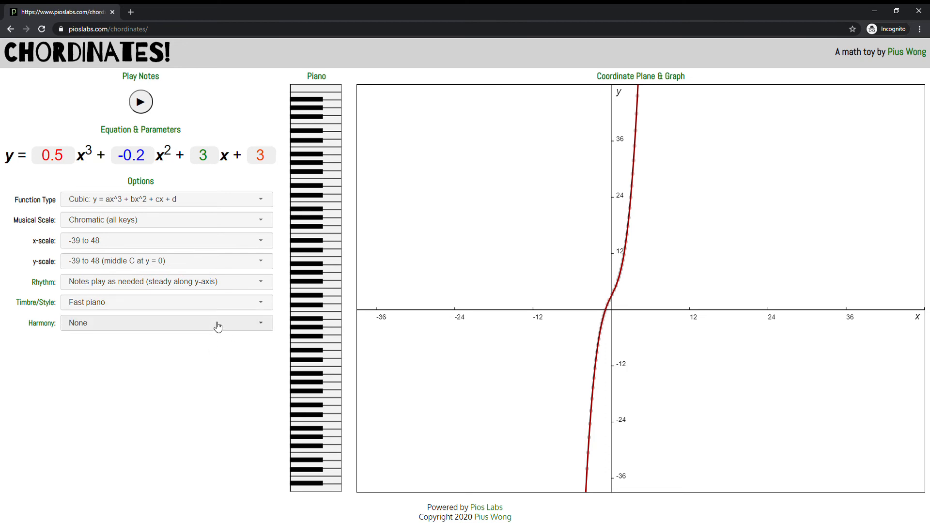
{"action": "left_click", "coordinate": [167, 322]}
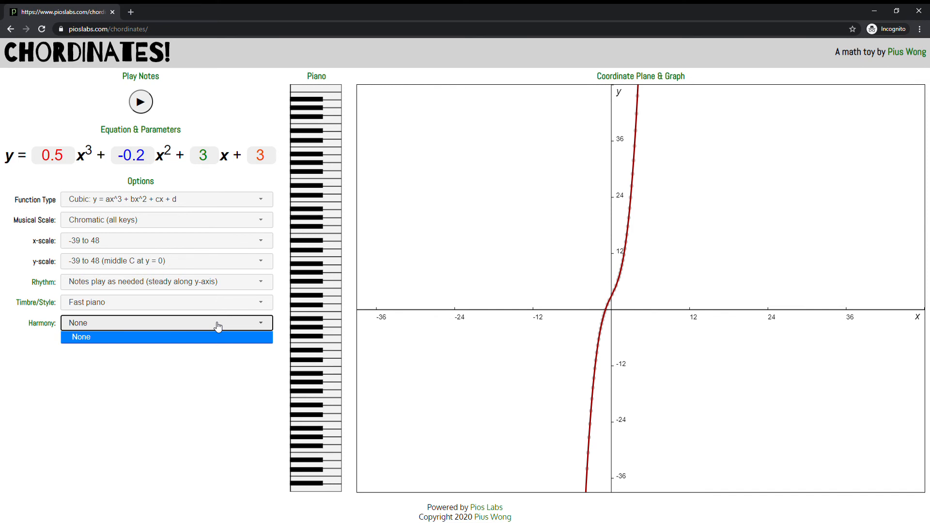
{"action": "left_click", "coordinate": [80, 336]}
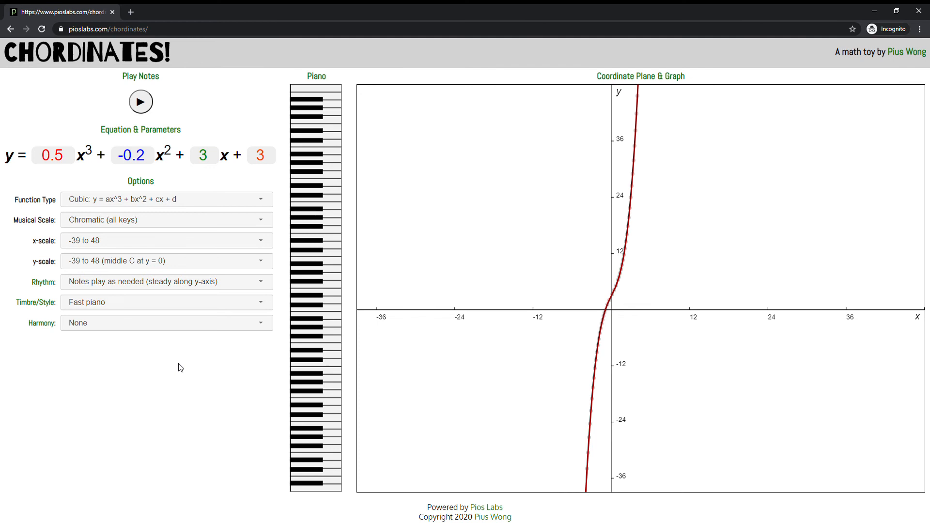
{"action": "left_click", "coordinate": [166, 219]}
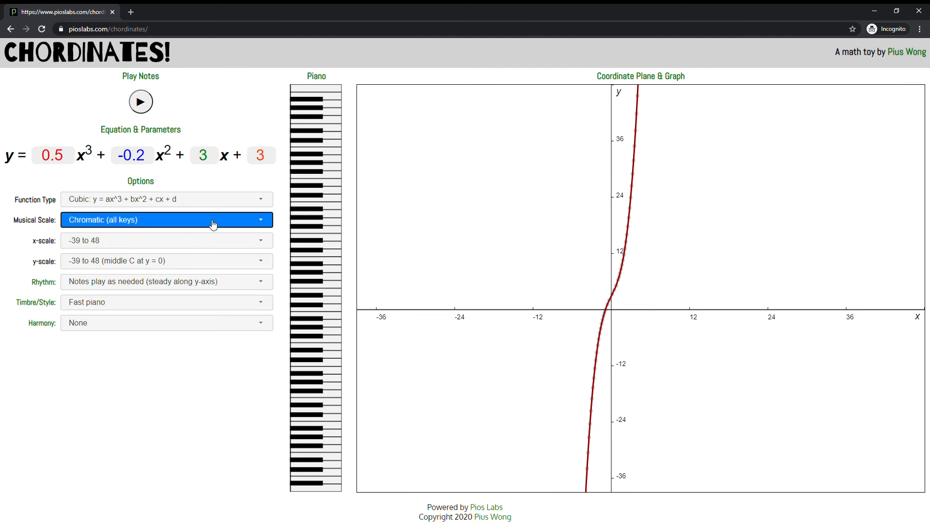
{"action": "left_click", "coordinate": [166, 220]}
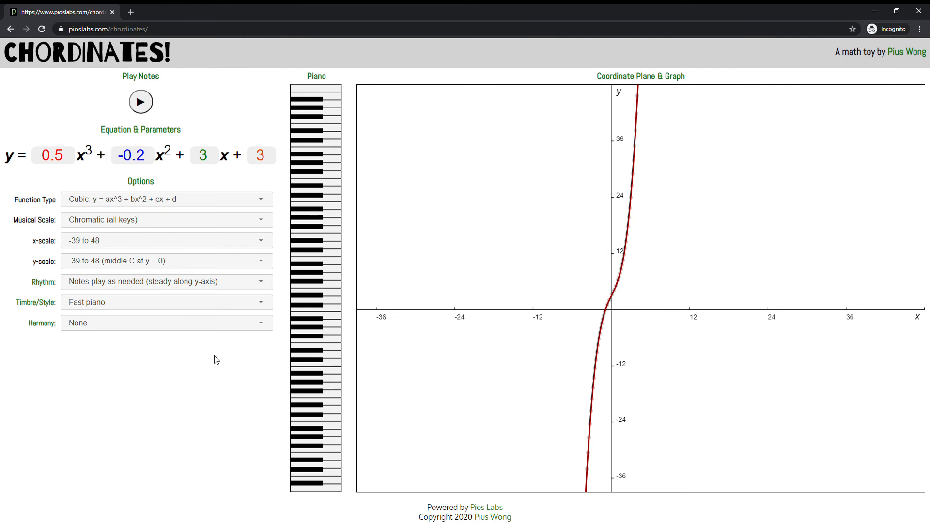
{"action": "mouse_move", "coordinate": [549, 302]}
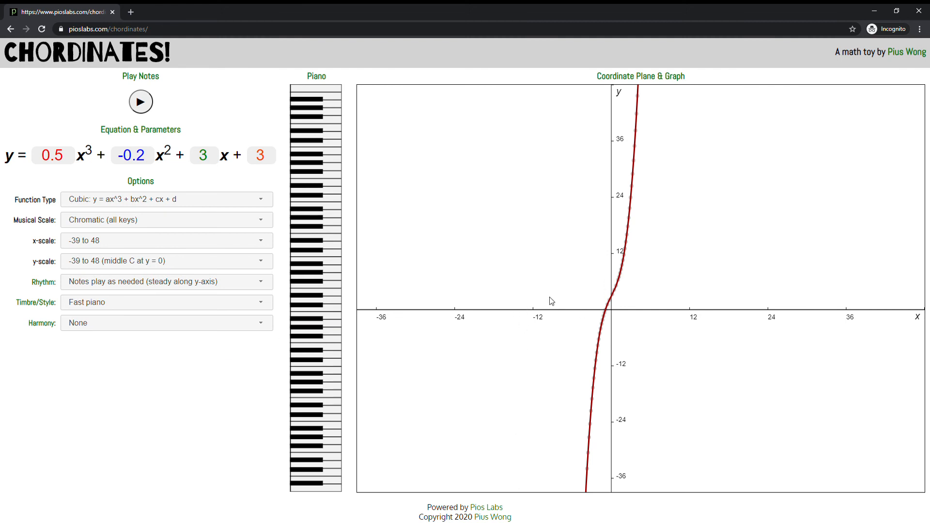
{"action": "mouse_move", "coordinate": [602, 307]}
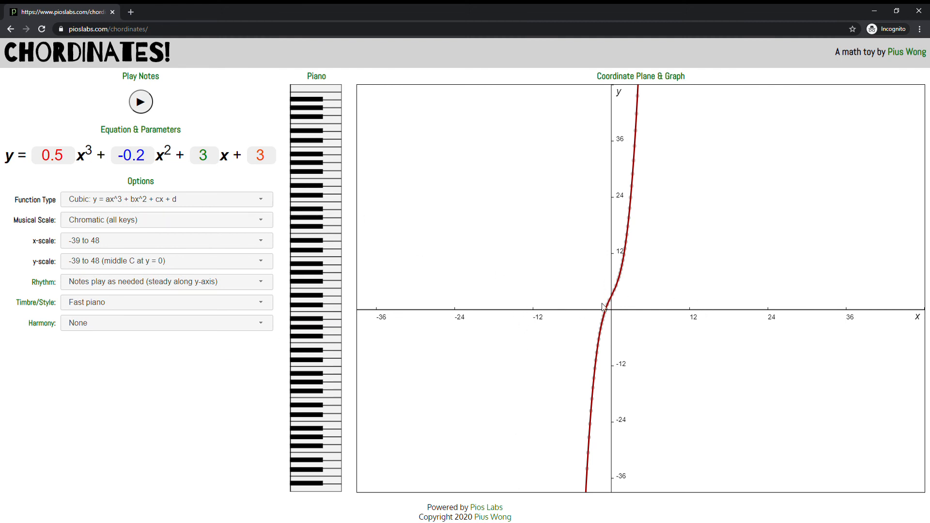
{"action": "mouse_move", "coordinate": [708, 314]}
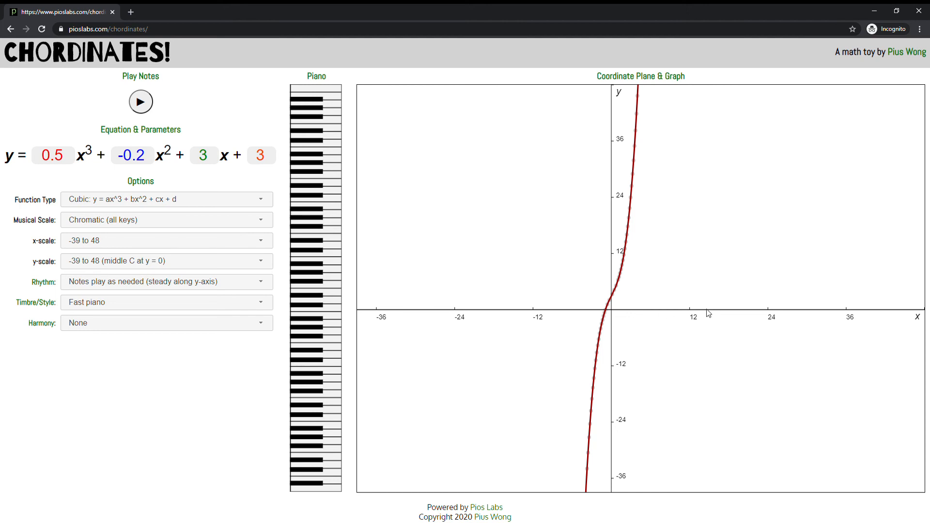
{"action": "mouse_move", "coordinate": [775, 289]}
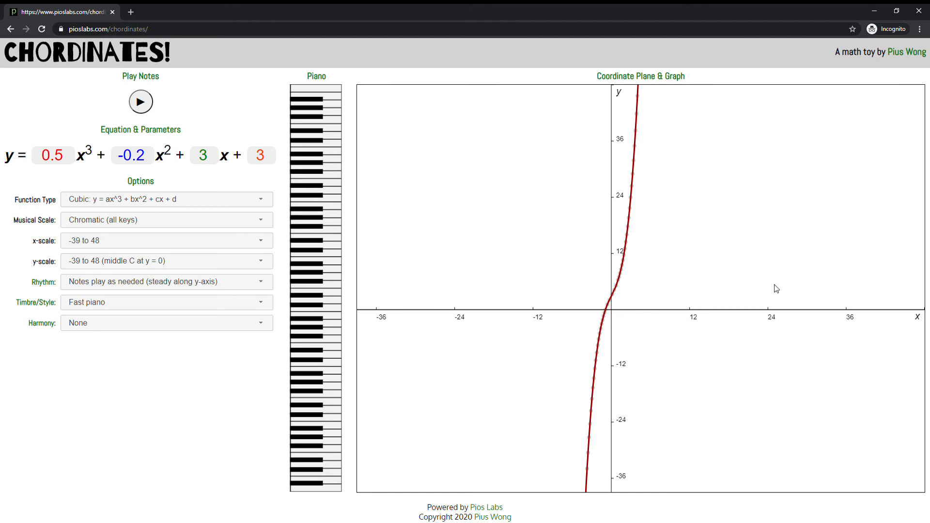
{"action": "mouse_move", "coordinate": [383, 313]}
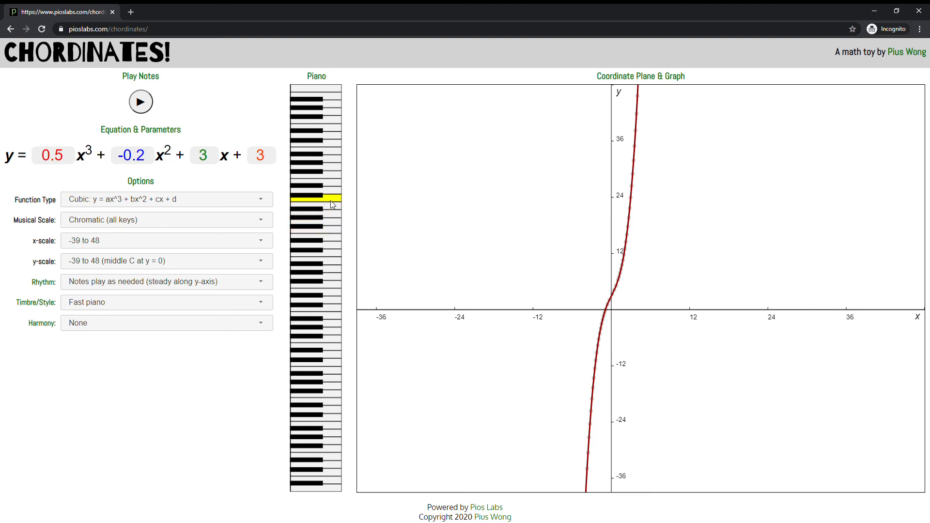
{"action": "left_click", "coordinate": [141, 102]}
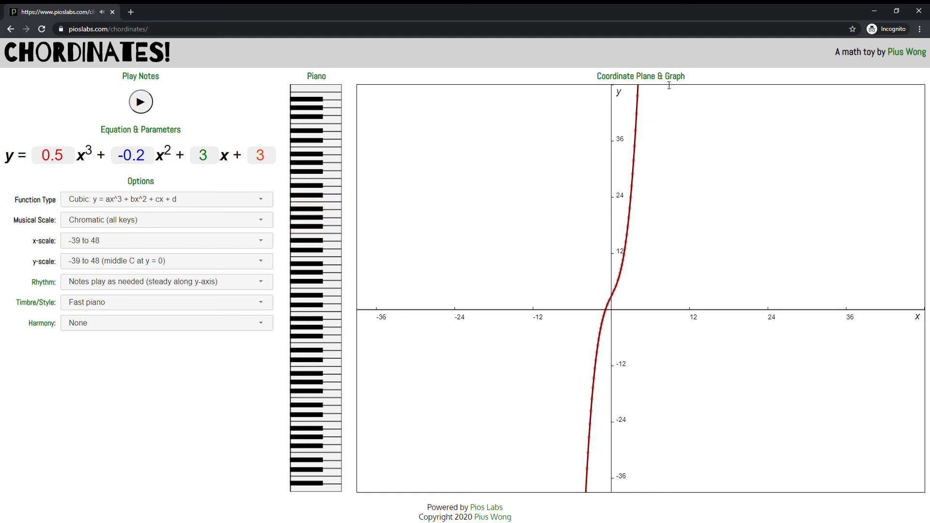
{"action": "mouse_move", "coordinate": [286, 369]}
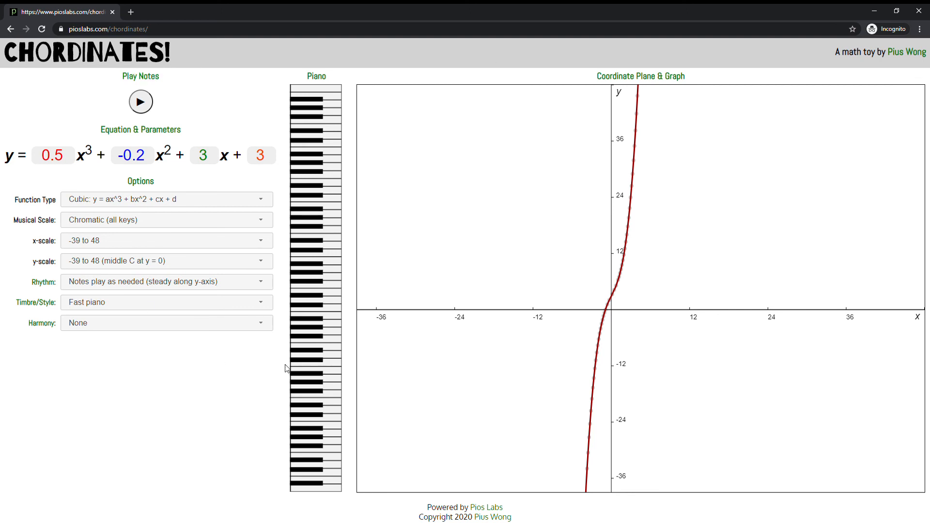
{"action": "mouse_move", "coordinate": [213, 91]}
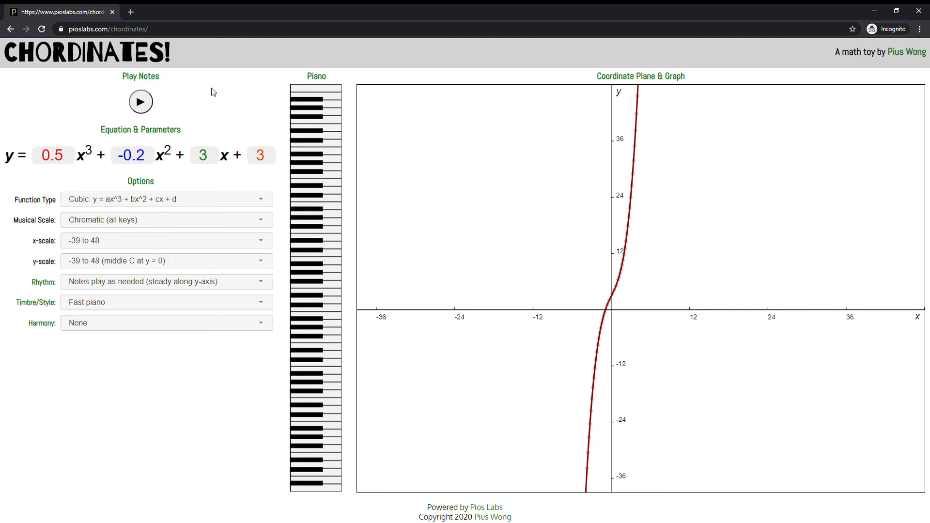
{"action": "mouse_move", "coordinate": [608, 250]}
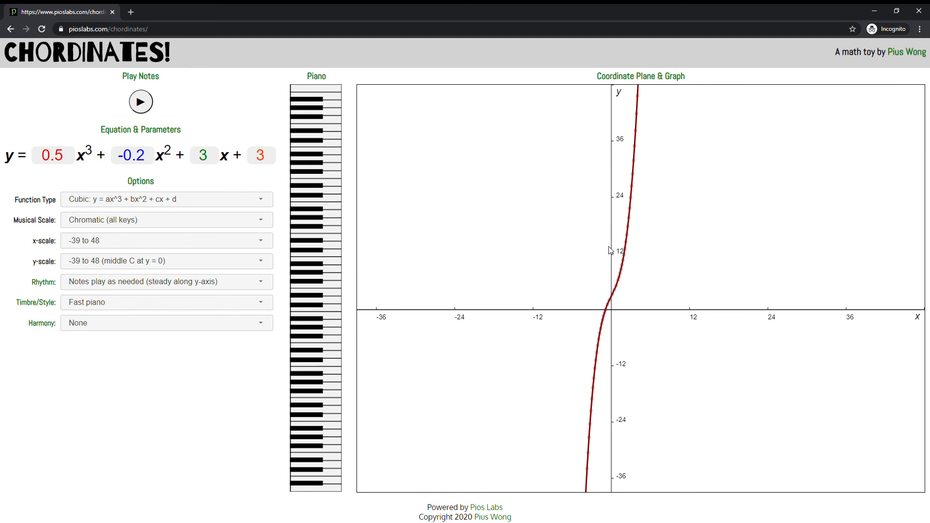
{"action": "left_click", "coordinate": [325, 158]}
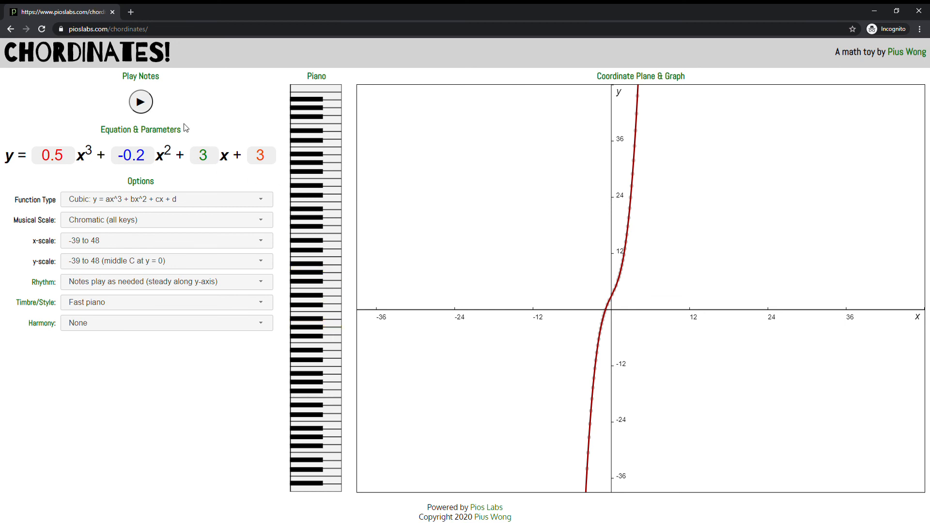
Edit the x² coefficient and constant term and apply them to the graph.
{"action": "left_click", "coordinate": [132, 155]}
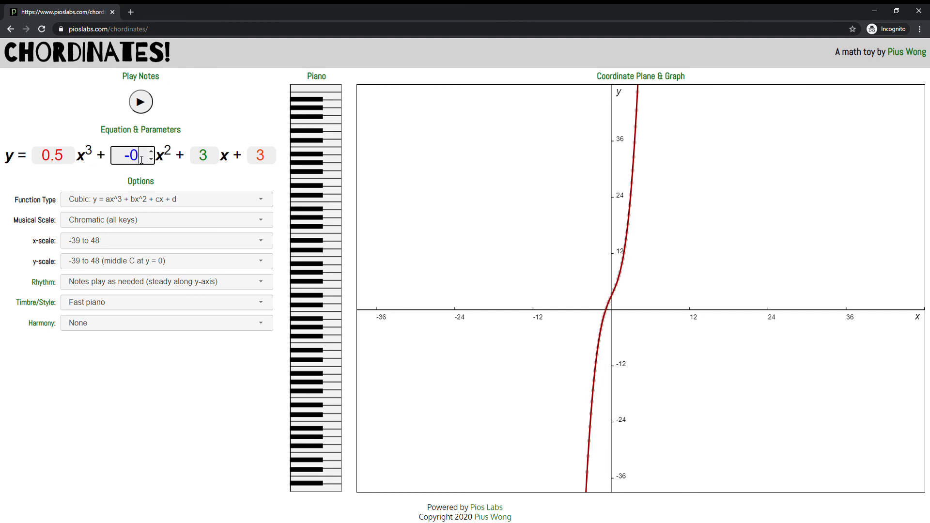
{"action": "left_click", "coordinate": [203, 155]}
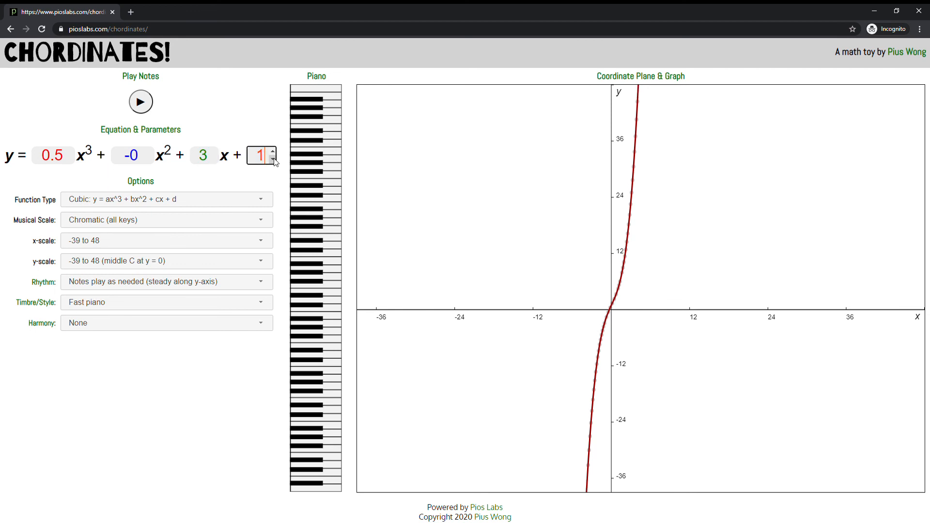
{"action": "left_click", "coordinate": [271, 161]}
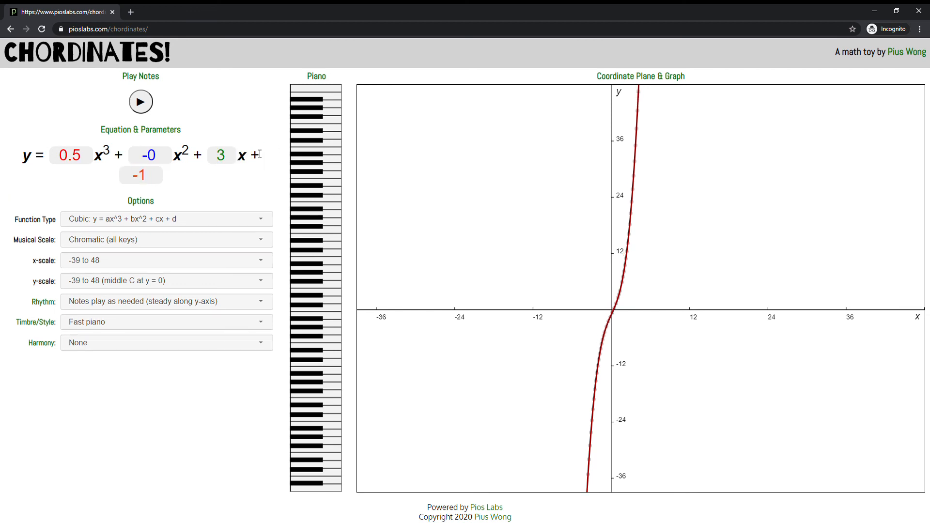
Set the musical scale to C minor, rescaling the axes to -23 to 28.
{"action": "left_click", "coordinate": [166, 239]}
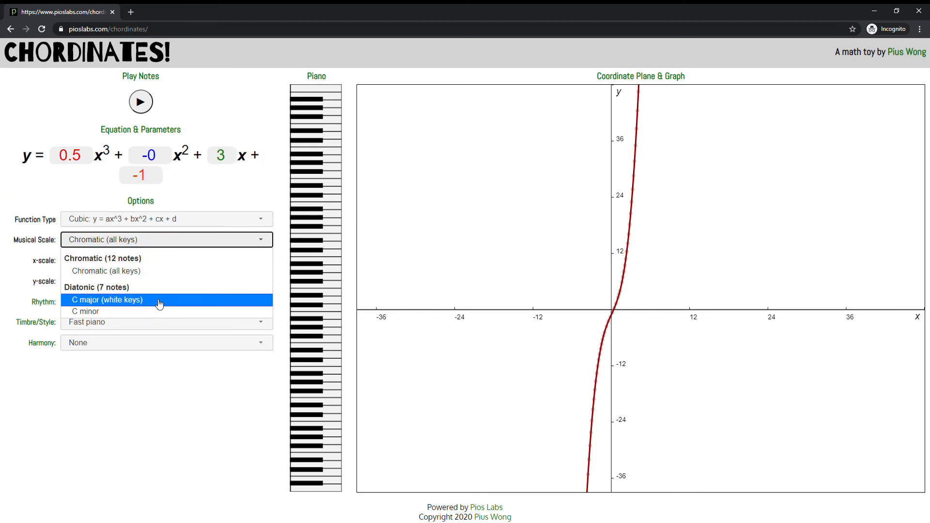
{"action": "left_click", "coordinate": [106, 300]}
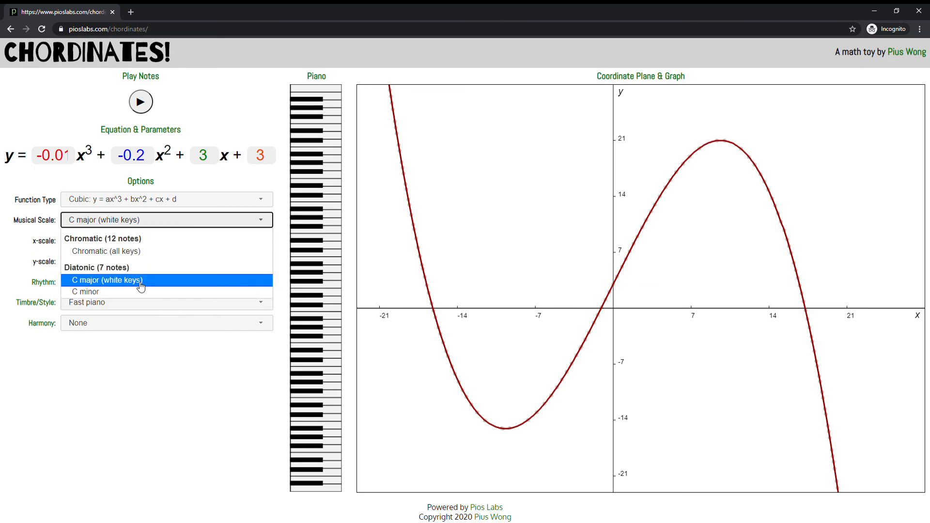
{"action": "left_click", "coordinate": [86, 292]}
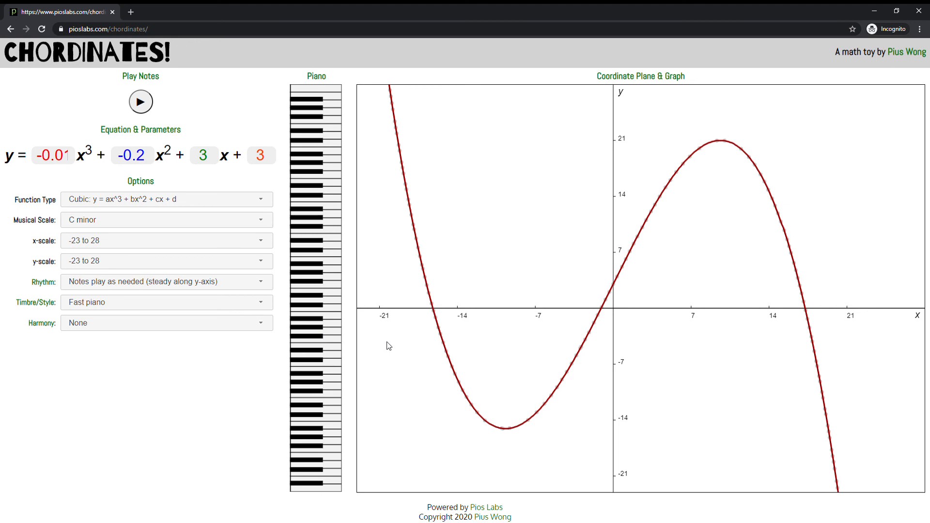
{"action": "mouse_move", "coordinate": [387, 204]}
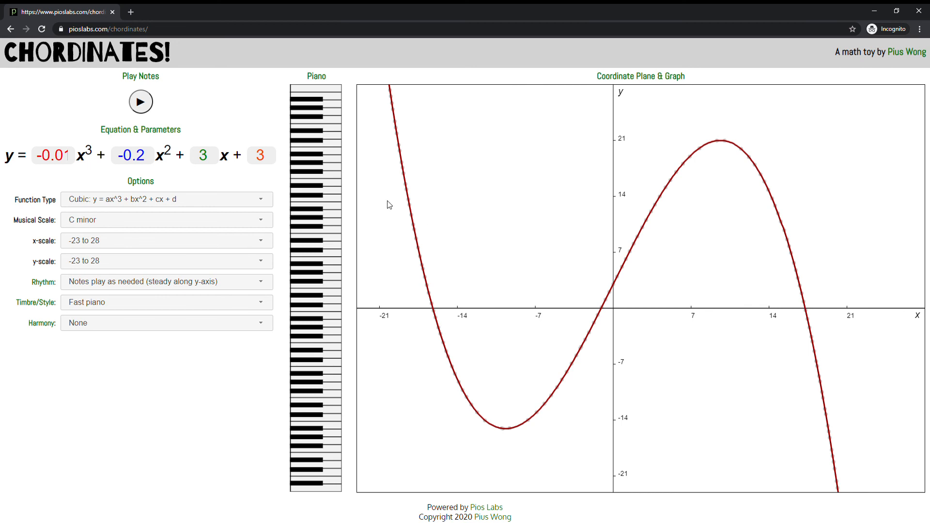
{"action": "mouse_move", "coordinate": [599, 191]}
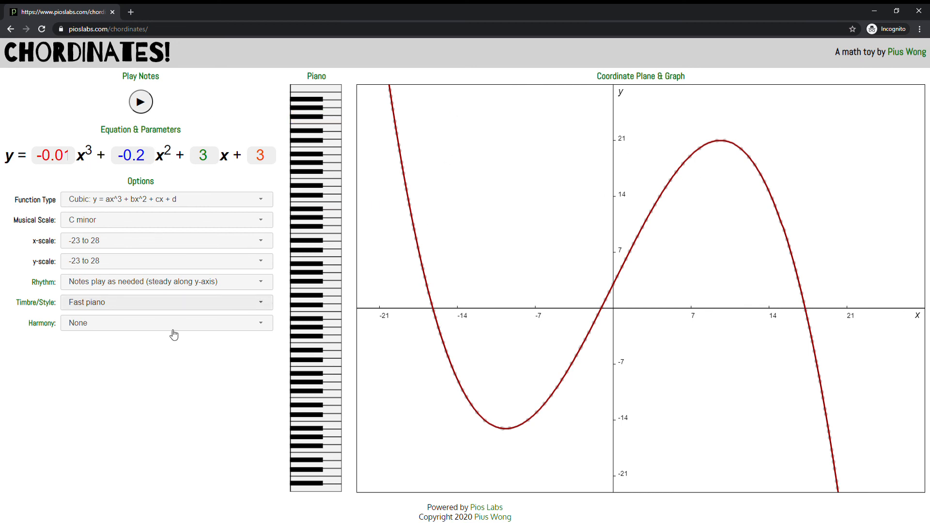
{"action": "mouse_move", "coordinate": [880, 86]}
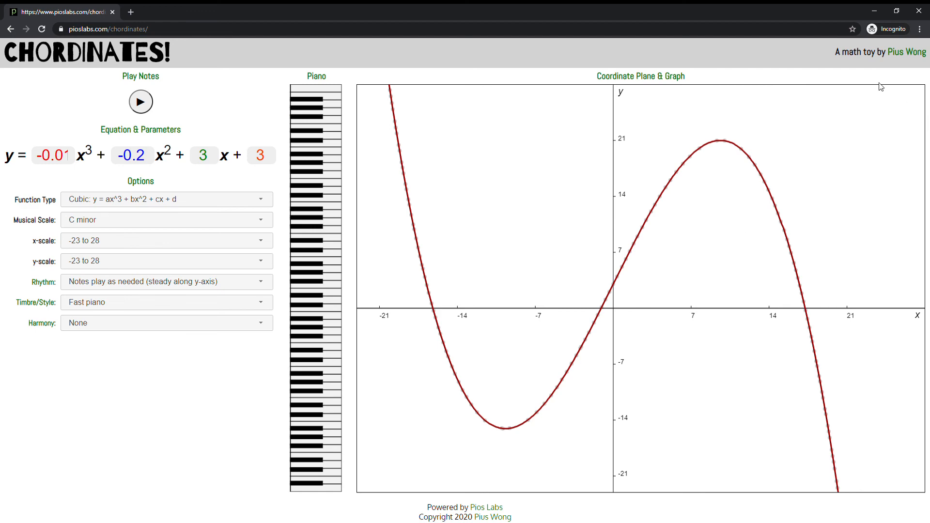